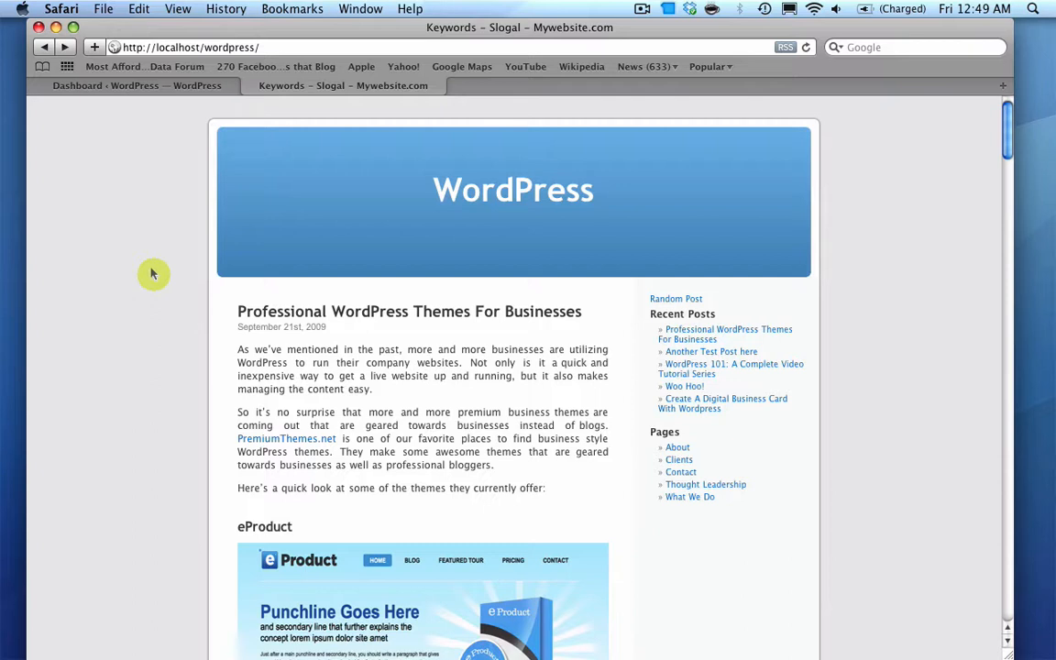
{"action": "mouse_move", "coordinate": [141, 321]}
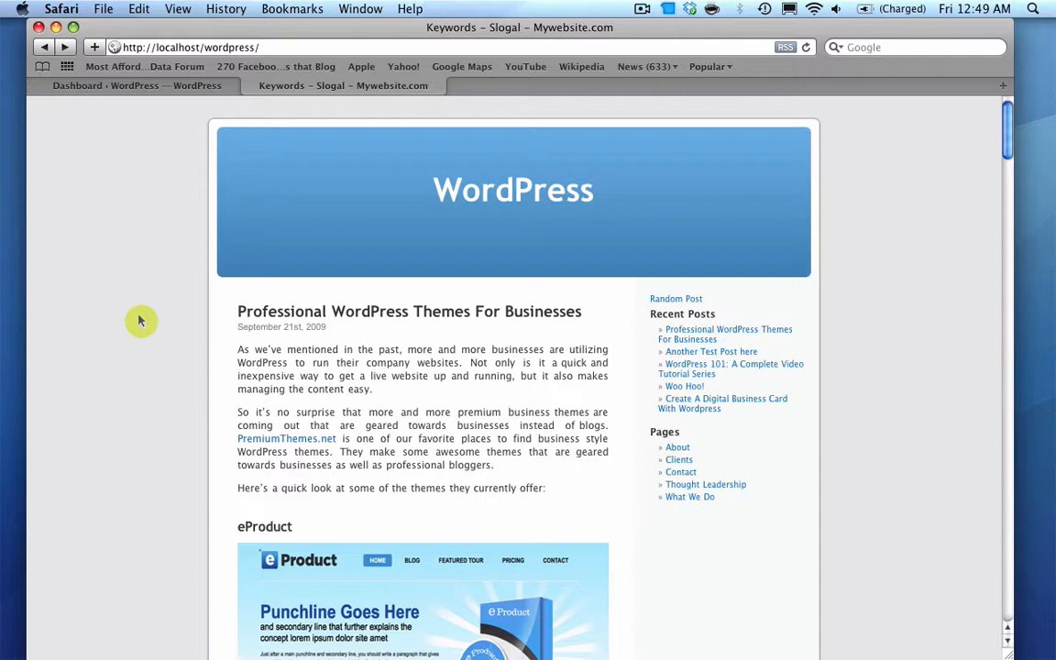
{"action": "mouse_move", "coordinate": [151, 333]}
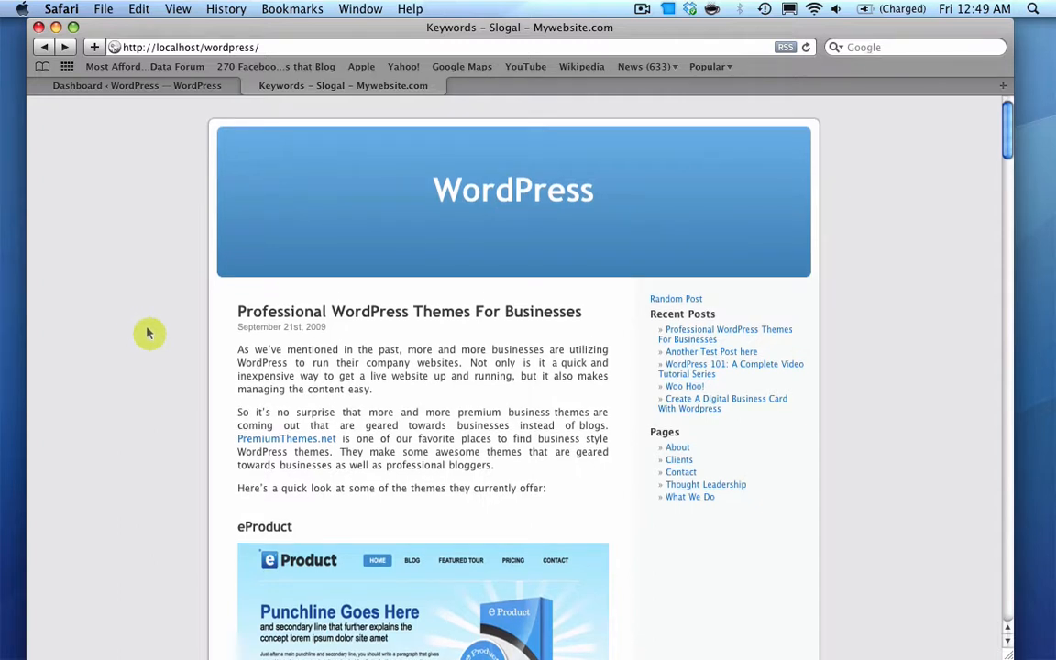
{"action": "mouse_move", "coordinate": [162, 334]}
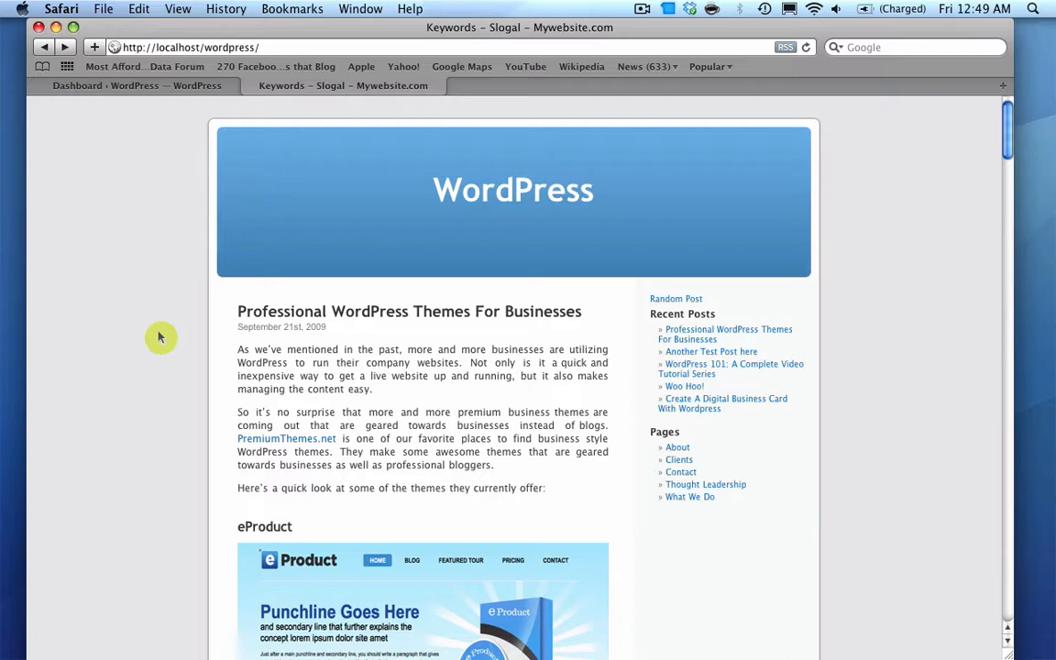
{"action": "mouse_move", "coordinate": [517, 312]}
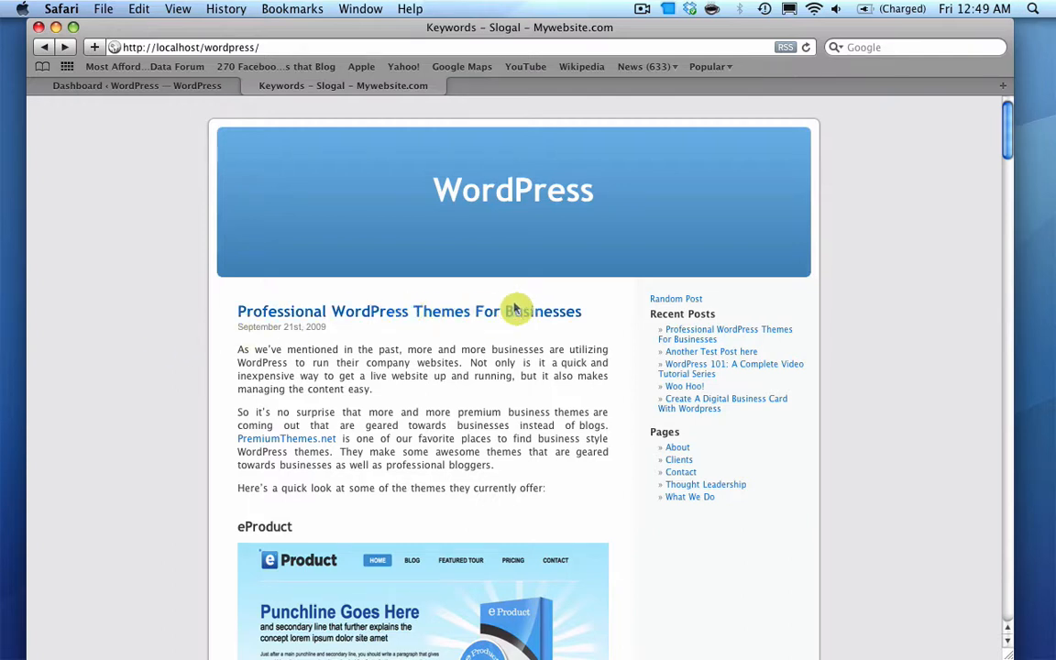
Step: View the 'Professional WordPress Themes For Businesses' post at its default ?p=2062 address
{"action": "left_click", "coordinate": [409, 311]}
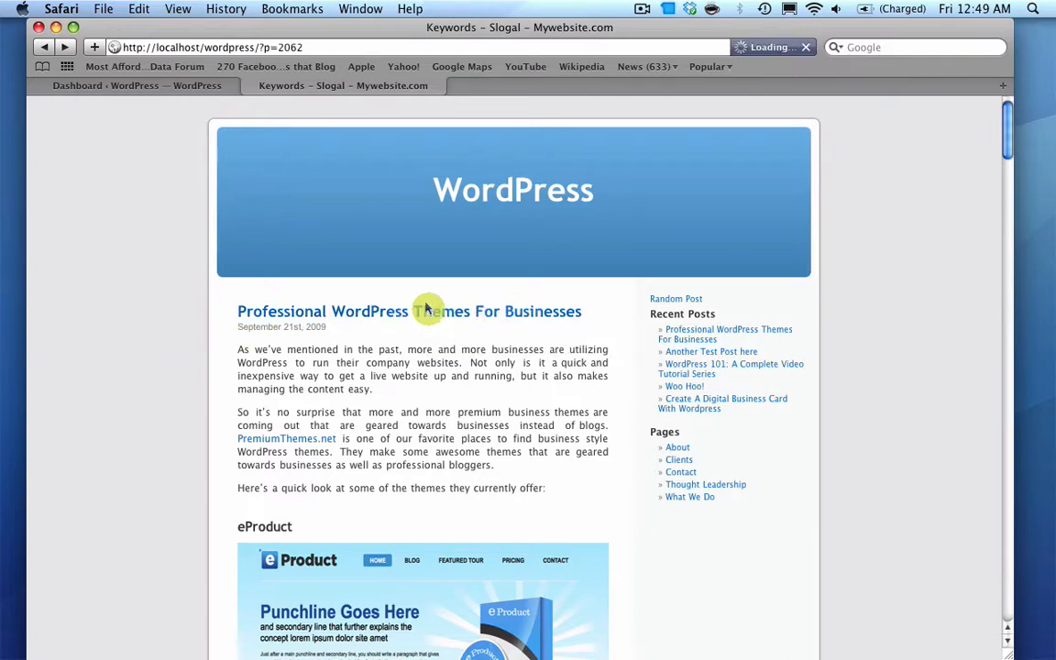
{"action": "left_click", "coordinate": [409, 312]}
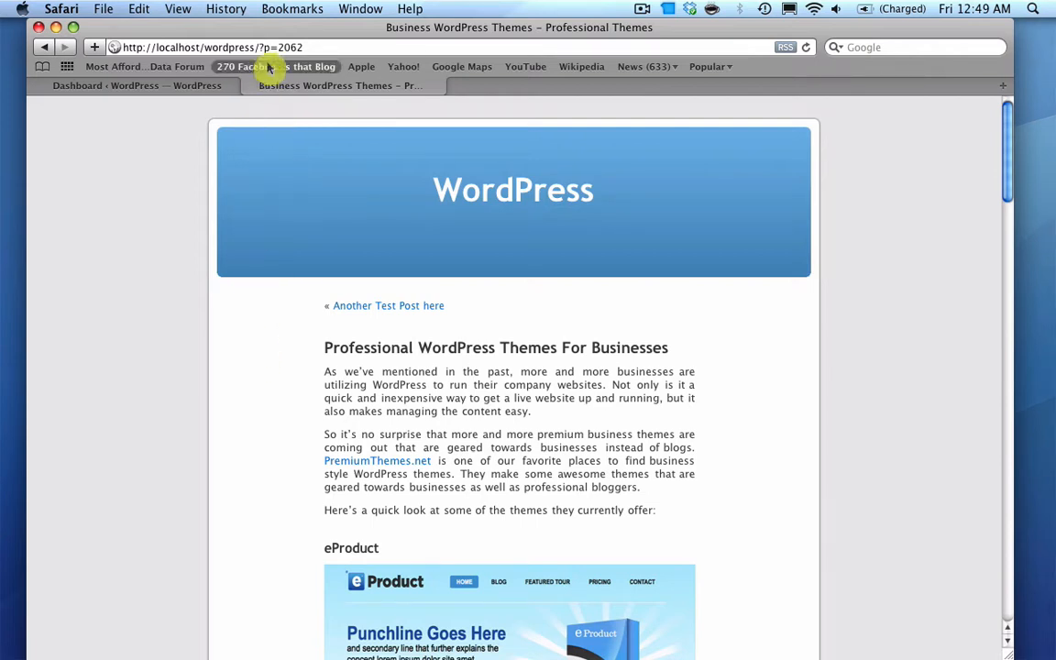
{"action": "mouse_move", "coordinate": [283, 253]}
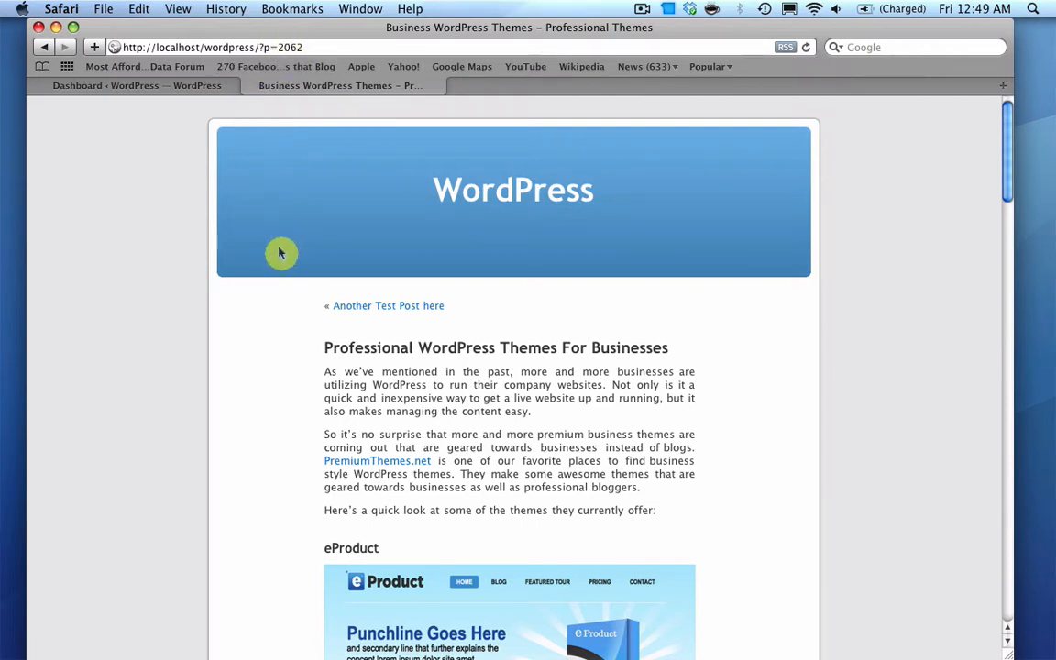
{"action": "mouse_move", "coordinate": [264, 410]}
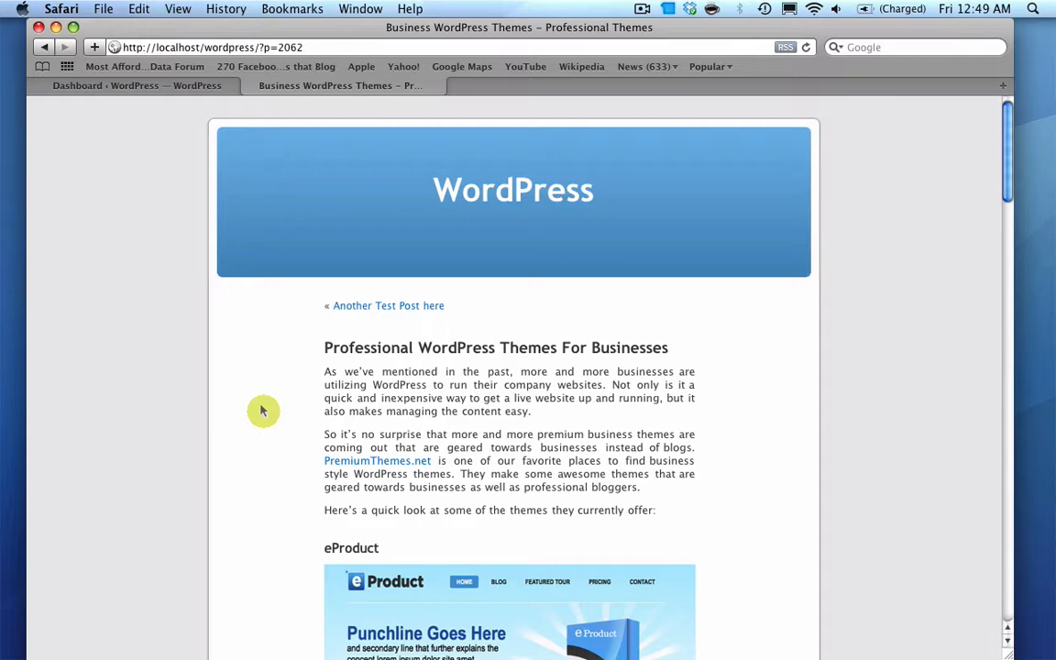
{"action": "scroll", "scroll_direction": "down", "scroll_amount": 3}
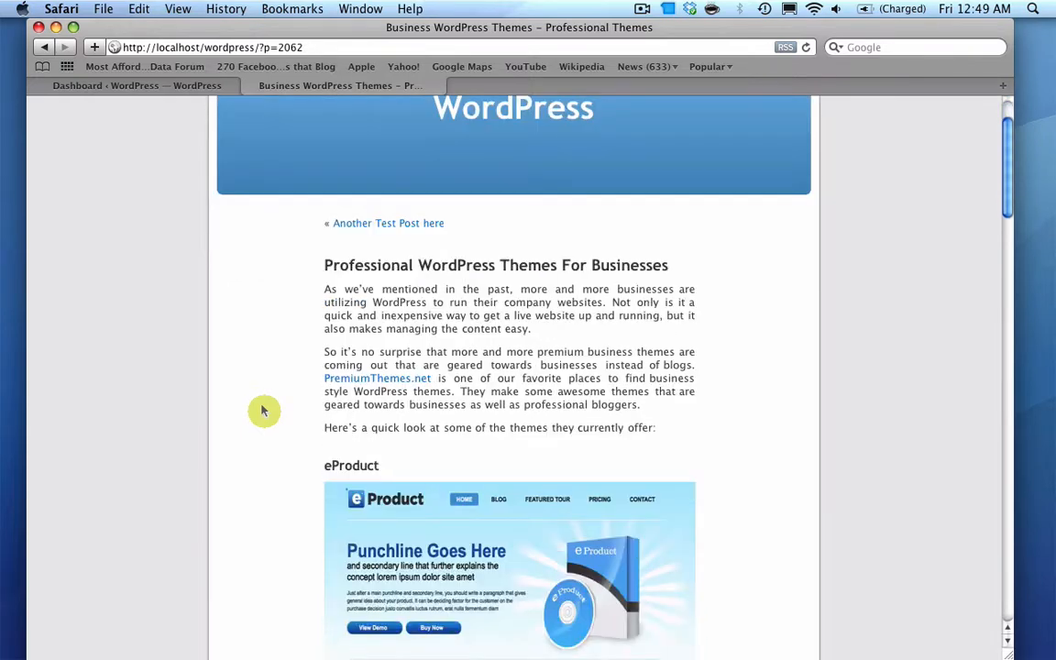
{"action": "scroll", "scroll_direction": "up", "scroll_amount": 3}
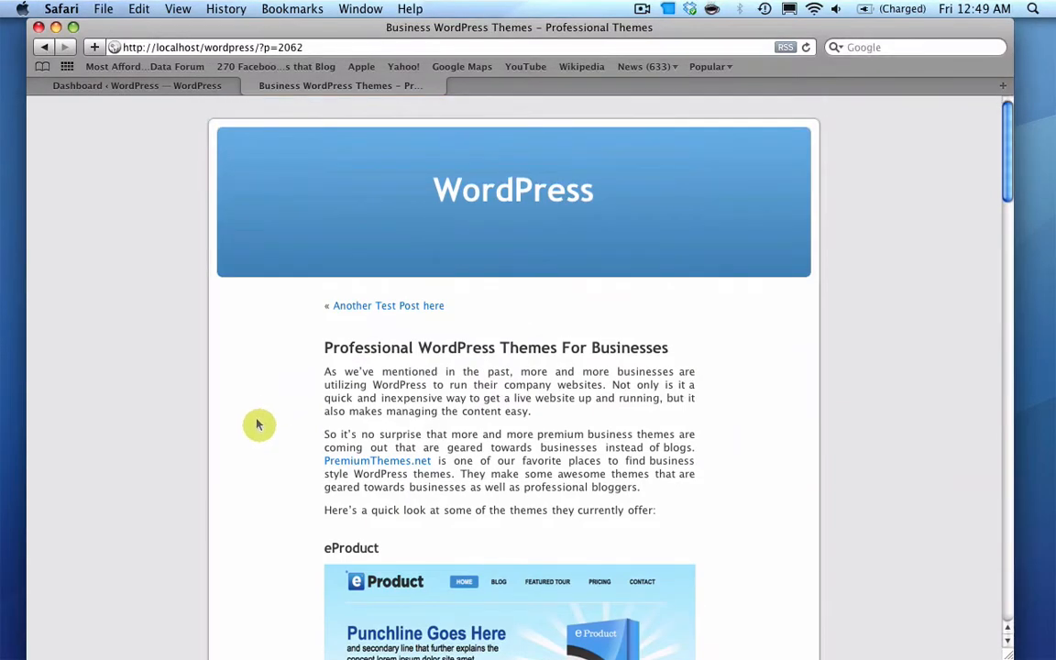
{"action": "mouse_move", "coordinate": [257, 424]}
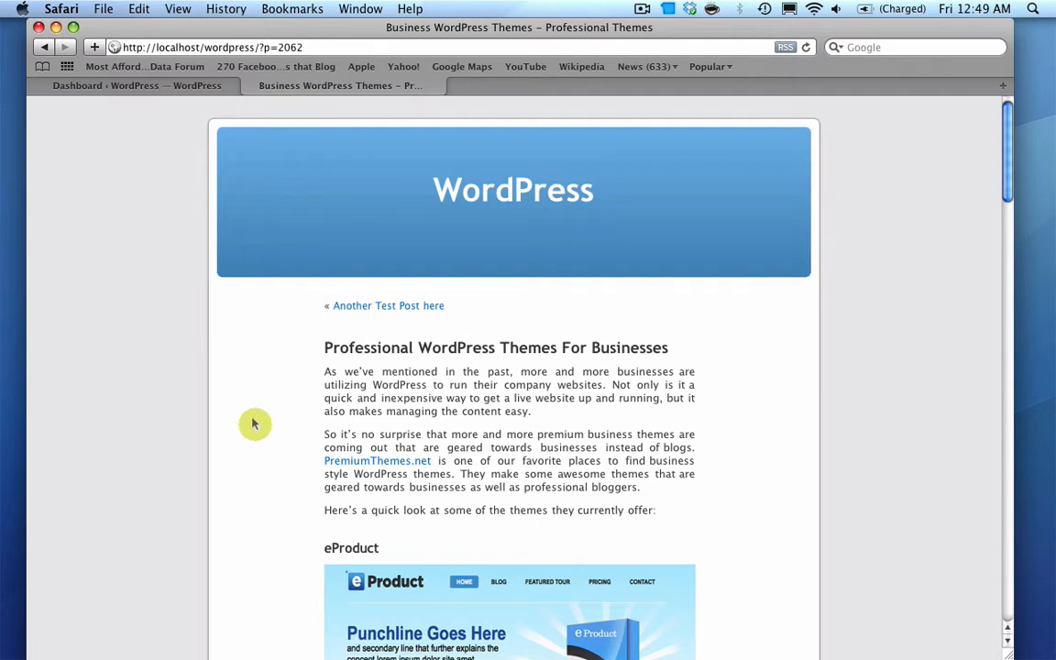
{"action": "mouse_move", "coordinate": [267, 425]}
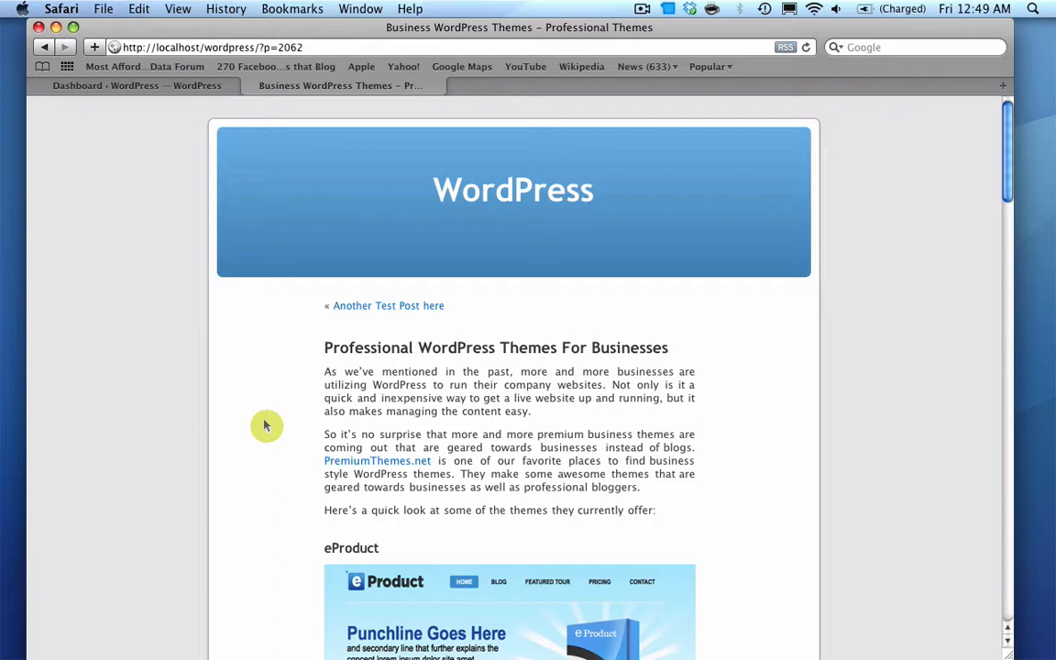
{"action": "mouse_move", "coordinate": [253, 424]}
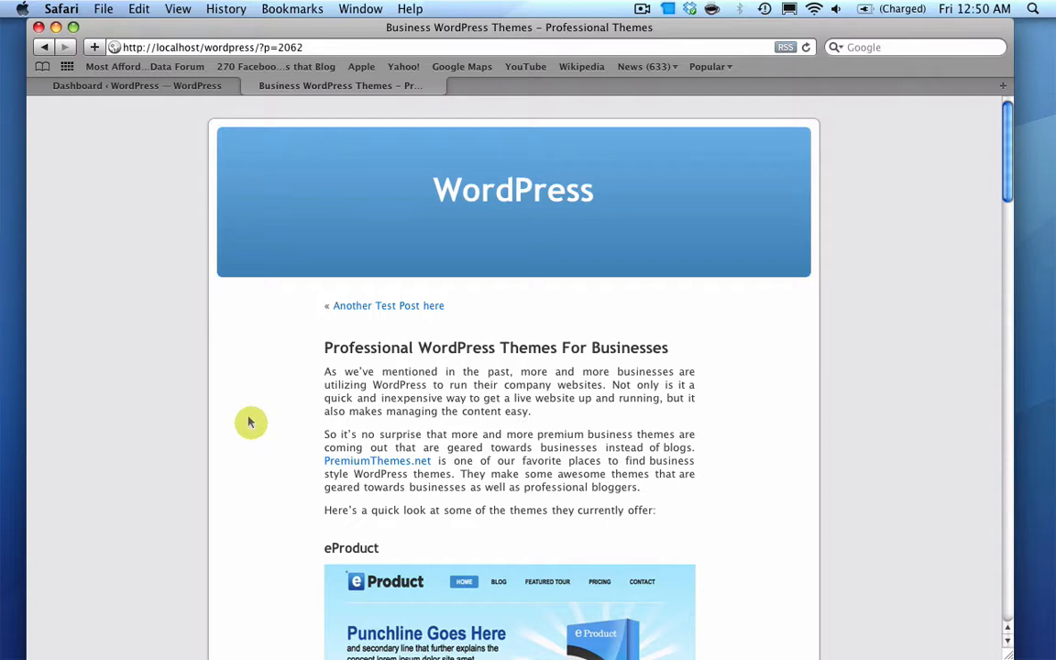
{"action": "mouse_move", "coordinate": [245, 420]}
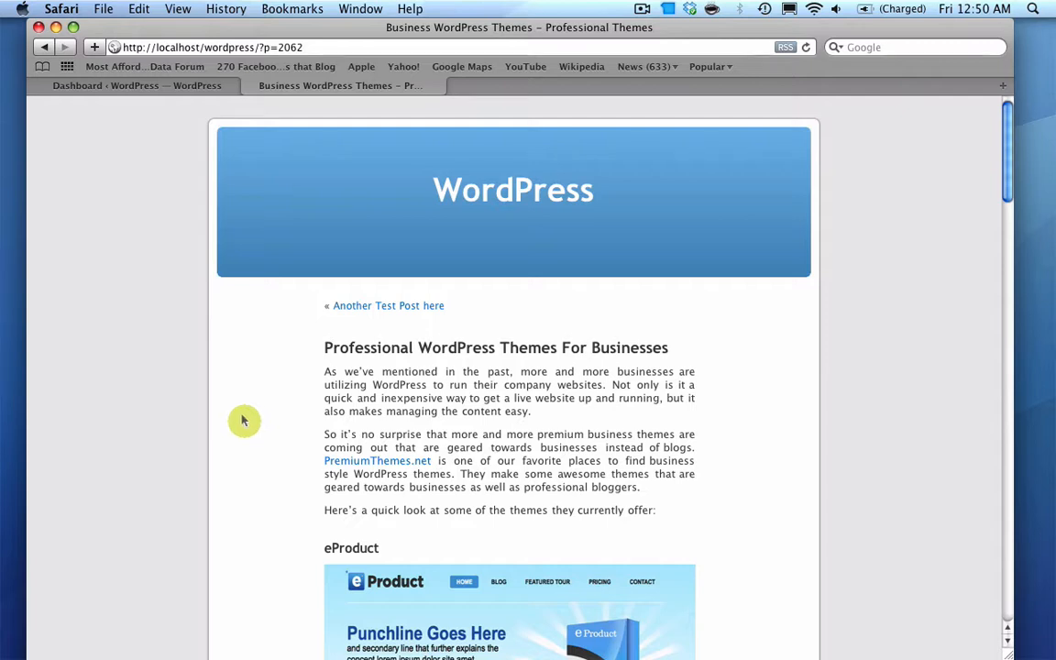
{"action": "mouse_move", "coordinate": [242, 418]}
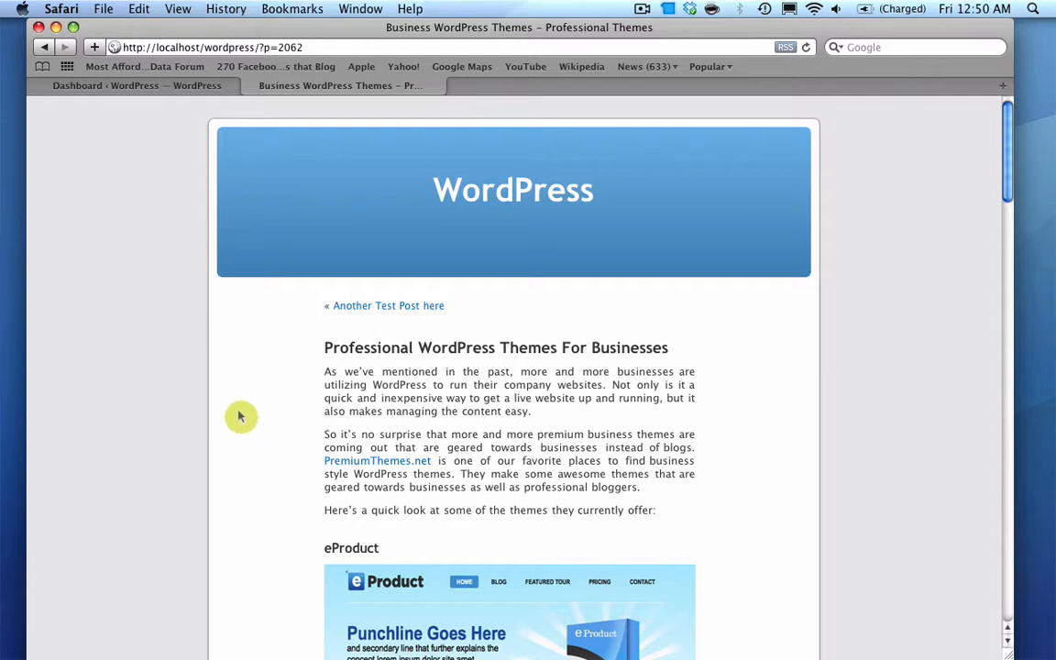
{"action": "mouse_move", "coordinate": [257, 420]}
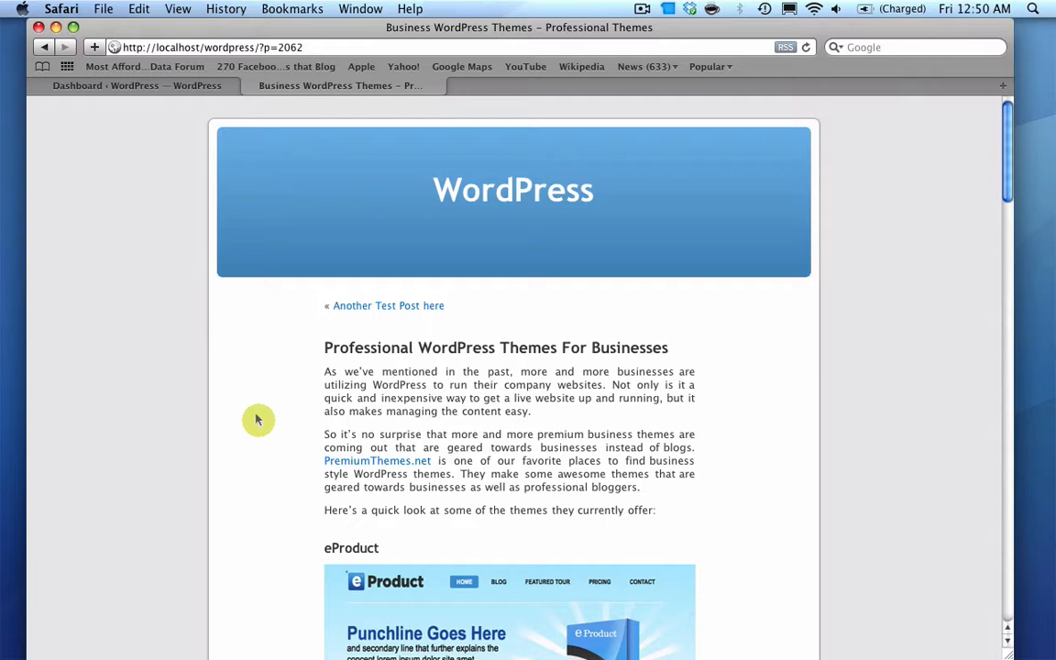
{"action": "mouse_move", "coordinate": [282, 323]}
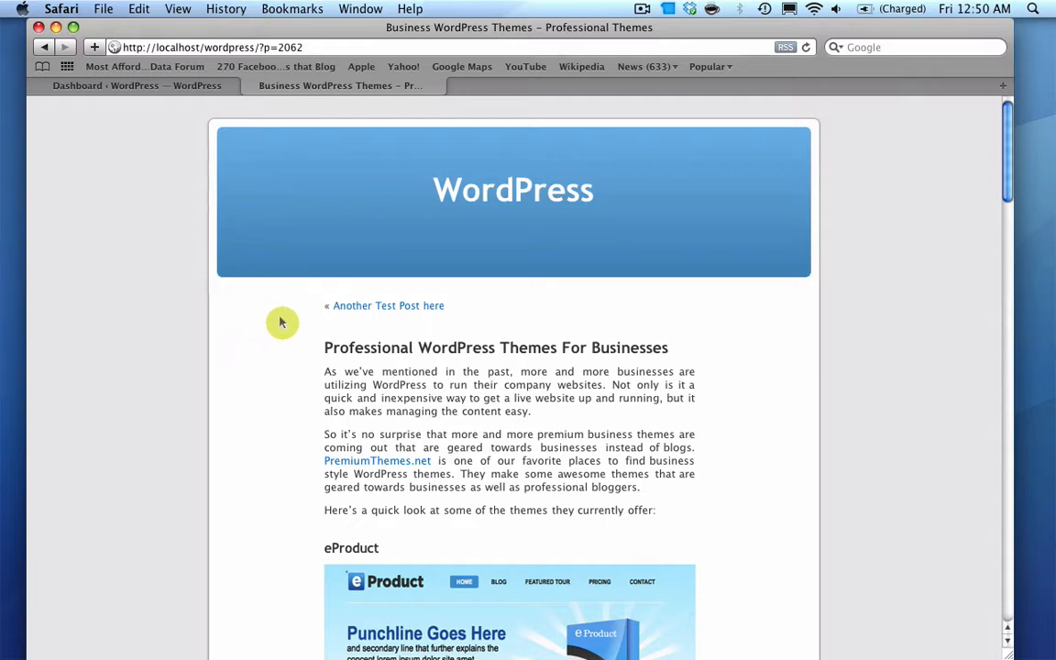
{"action": "mouse_move", "coordinate": [99, 87]}
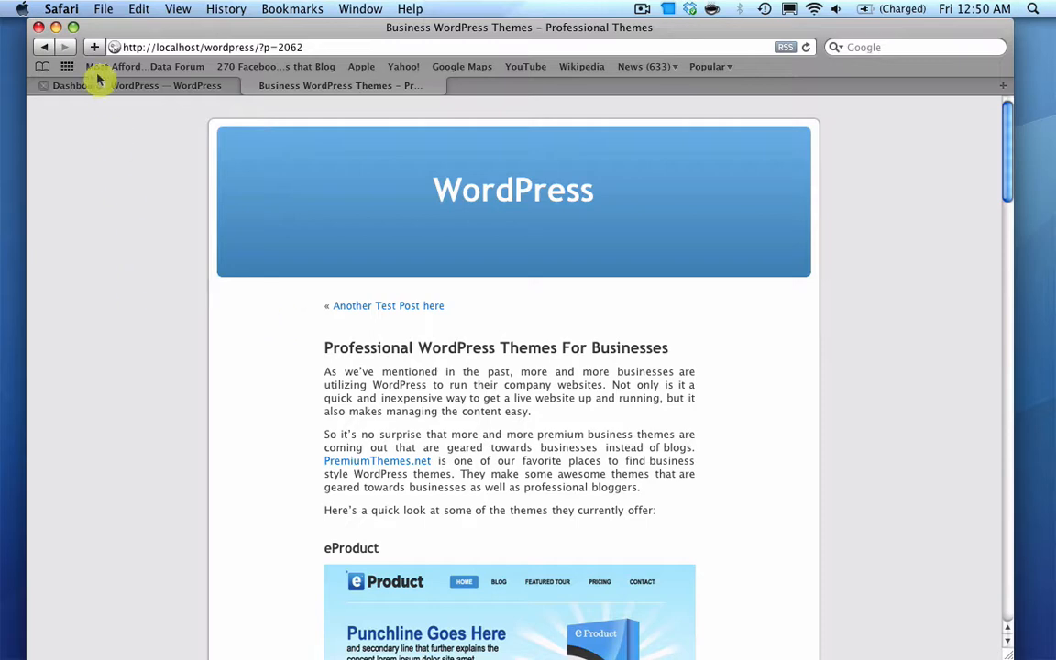
Step: Return to the dashboard and reach Settings > Permalinks from the admin sidebar
{"action": "left_click", "coordinate": [128, 86]}
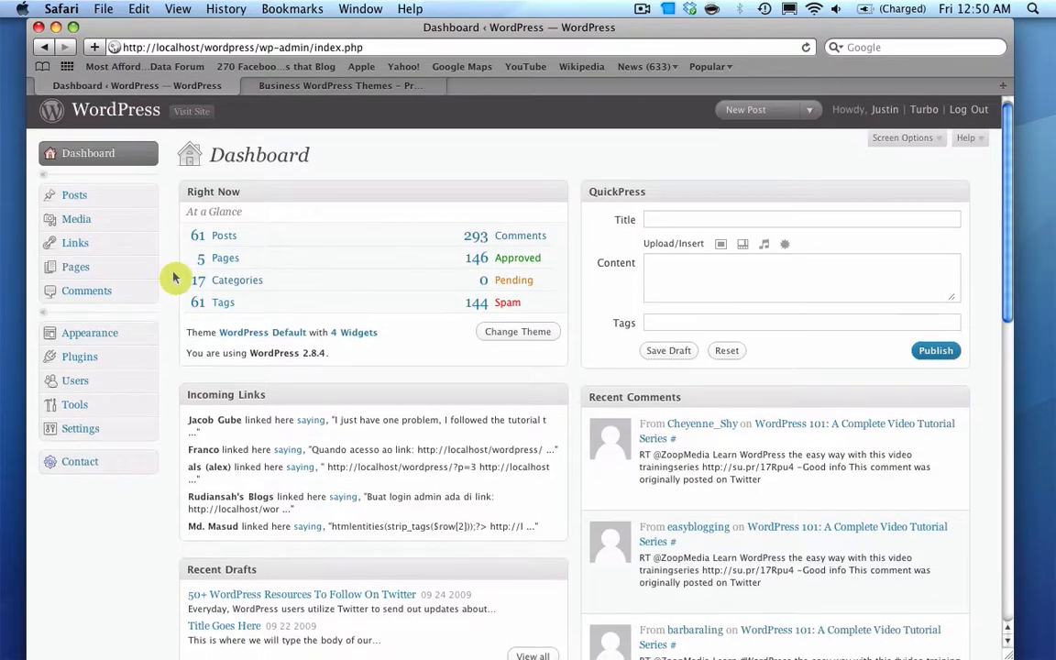
{"action": "scroll", "scroll_direction": "down", "scroll_amount": 3}
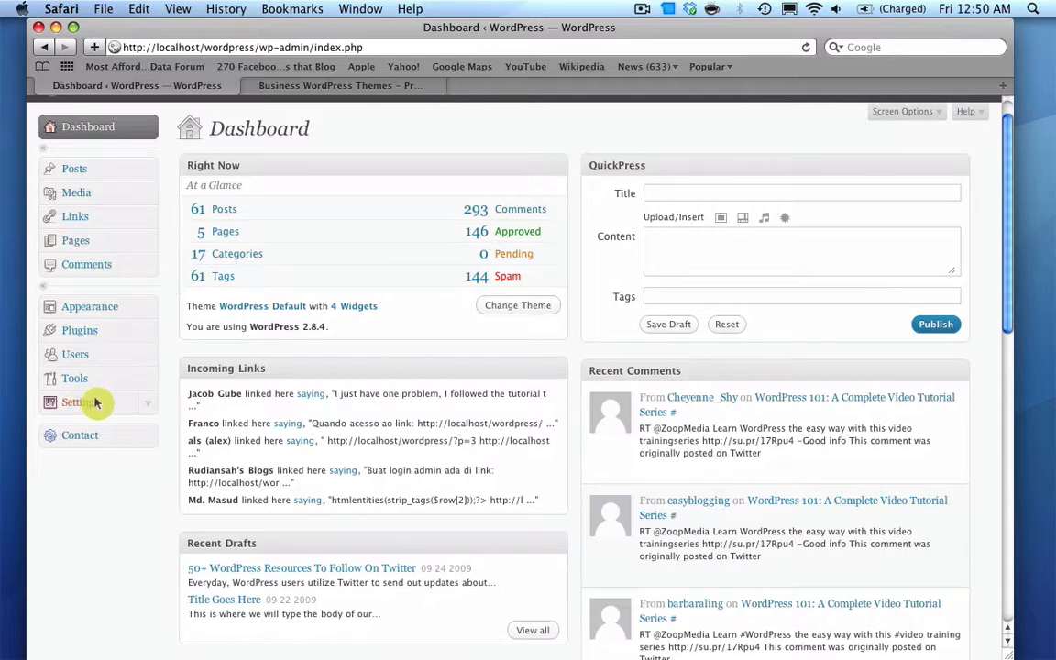
{"action": "left_click", "coordinate": [81, 402]}
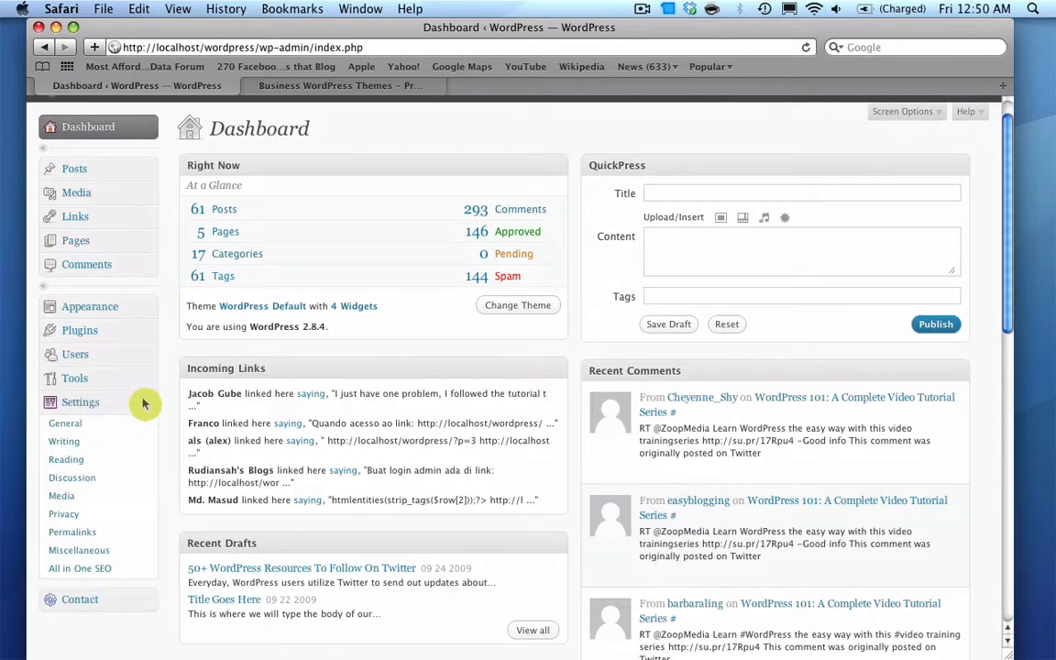
{"action": "scroll", "scroll_direction": "down", "scroll_amount": 3}
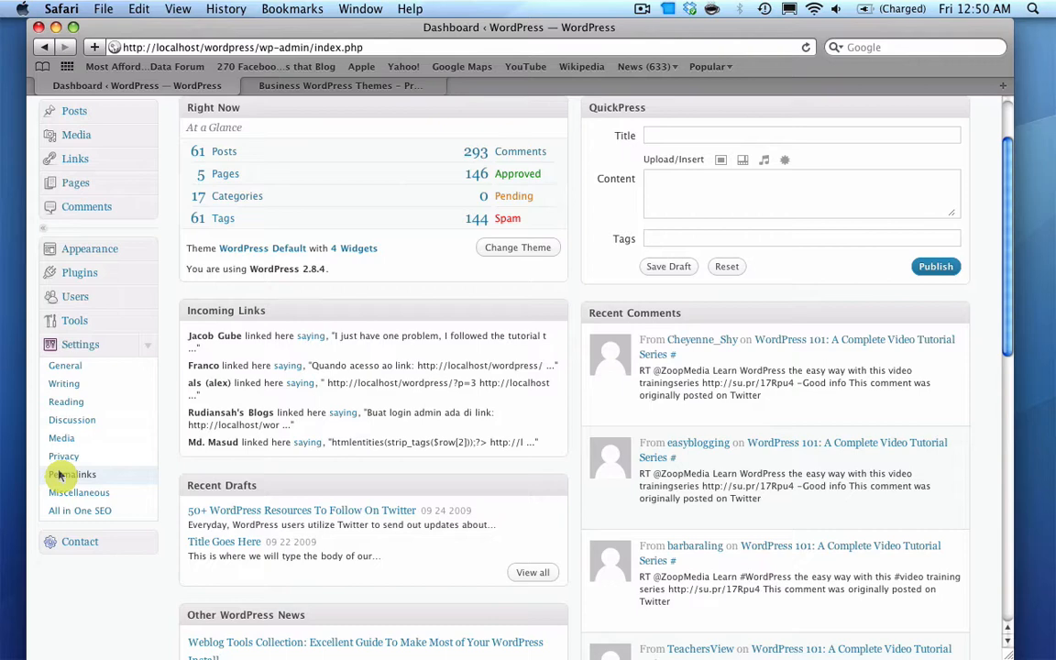
{"action": "left_click", "coordinate": [73, 473]}
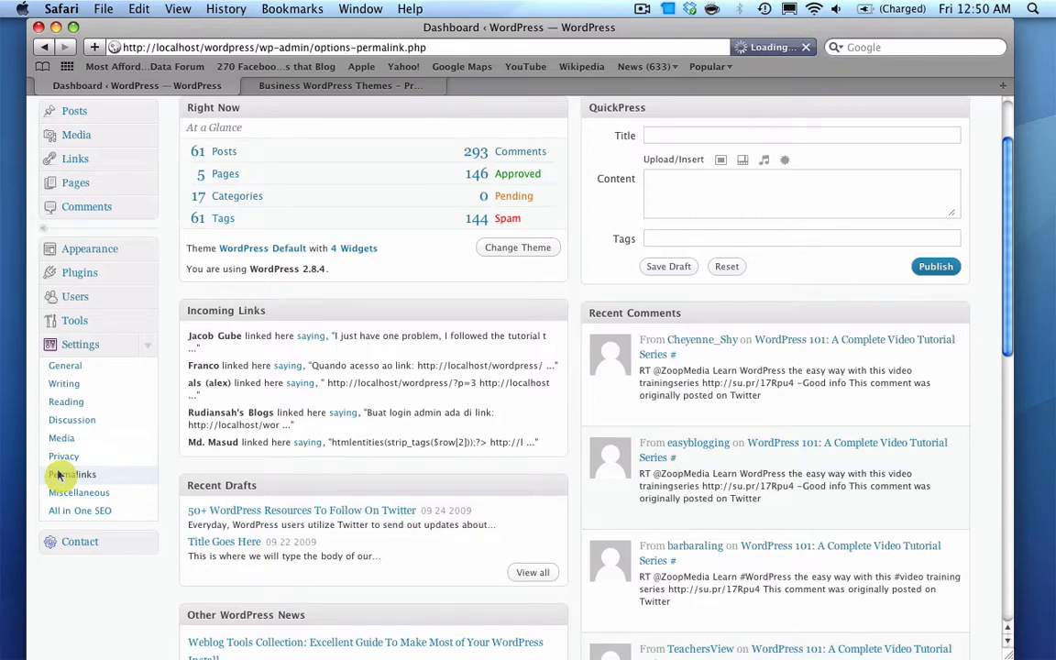
Step: Select Custom Structure and enter /%postname%-%post_id%/ as the permalink format
{"action": "left_click", "coordinate": [73, 473]}
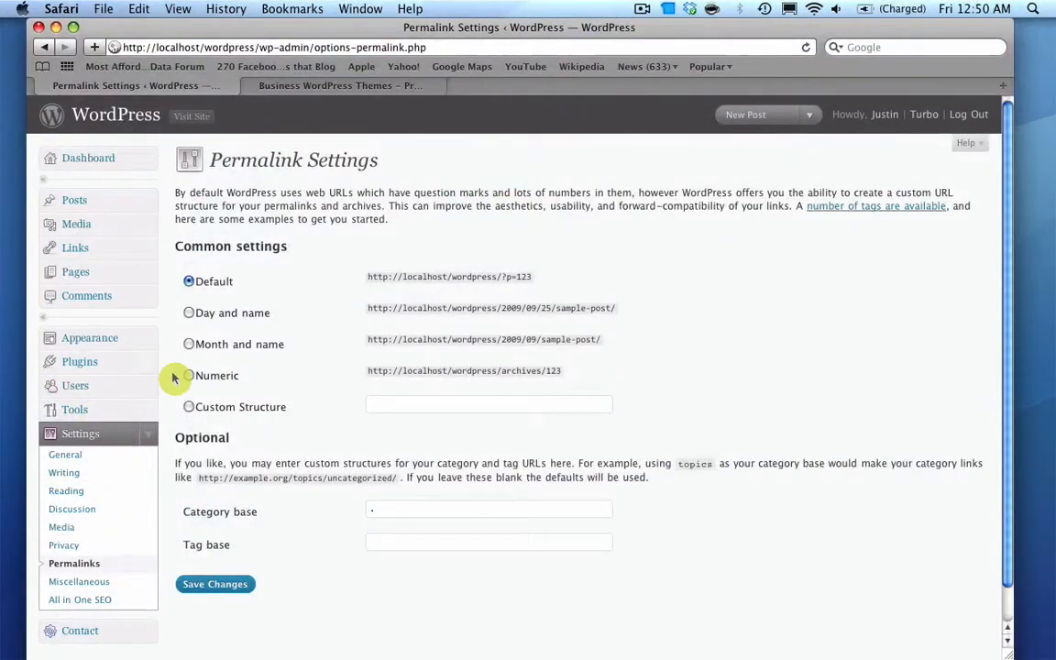
{"action": "mouse_move", "coordinate": [646, 422]}
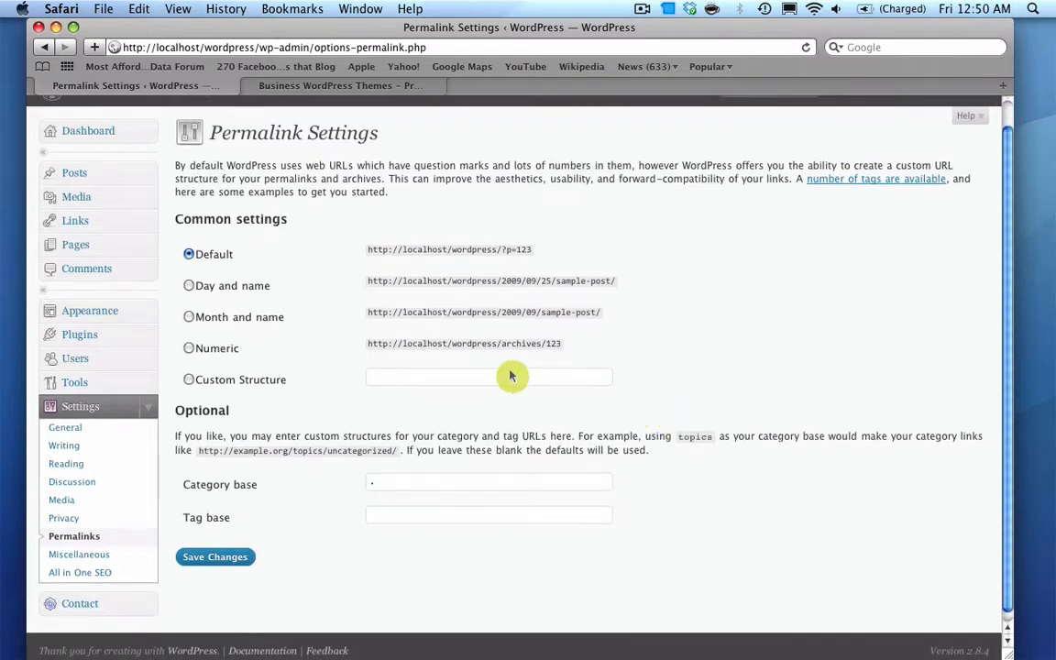
{"action": "mouse_move", "coordinate": [488, 264]}
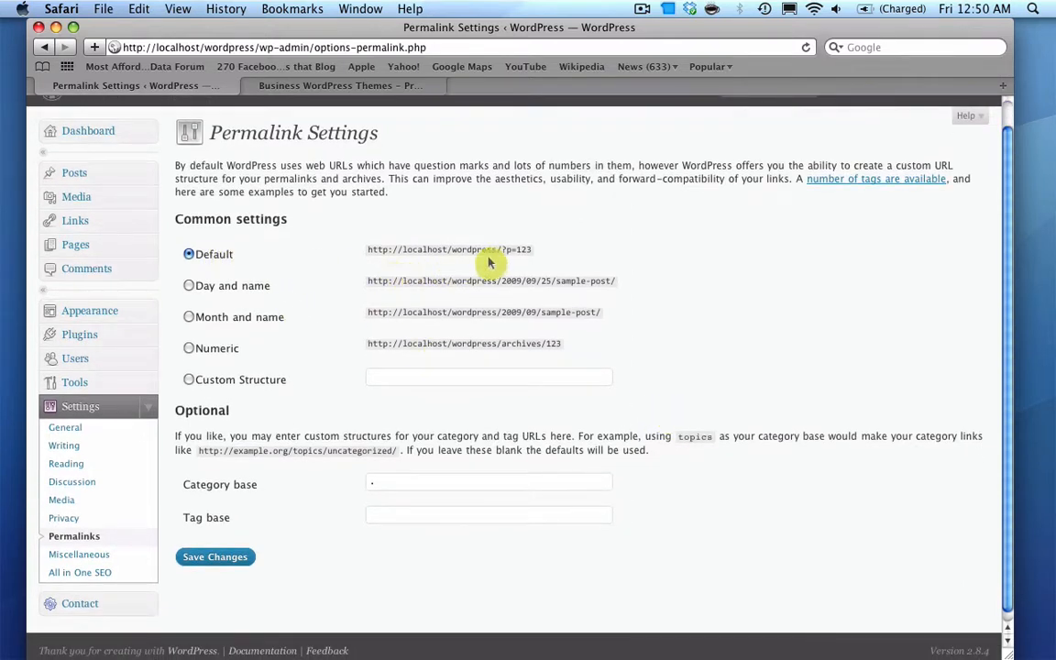
{"action": "mouse_move", "coordinate": [521, 253]}
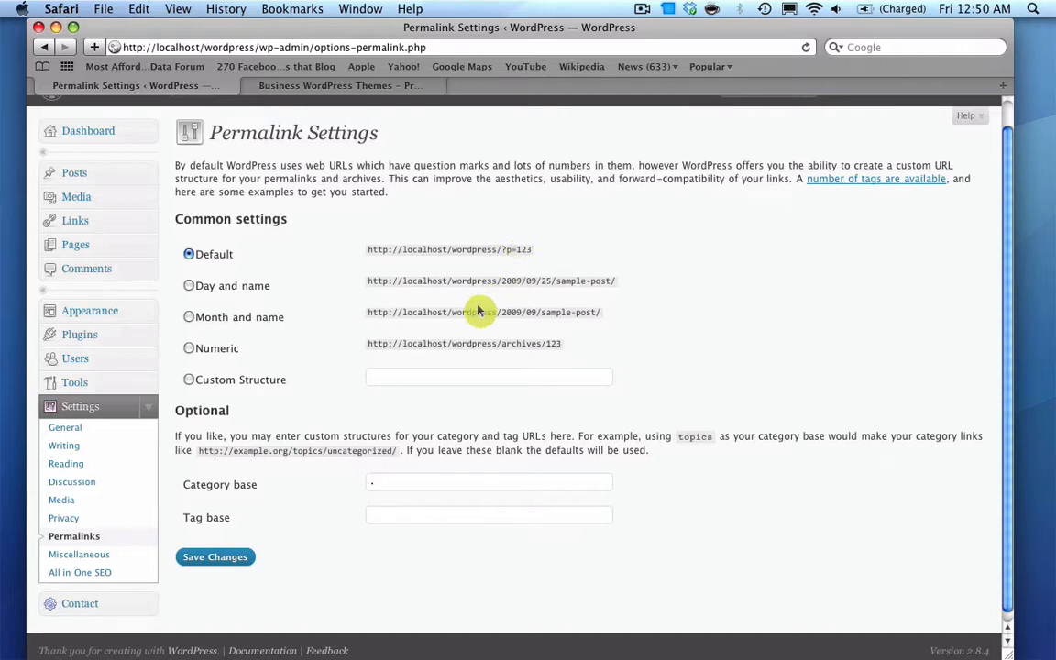
{"action": "mouse_move", "coordinate": [436, 304]}
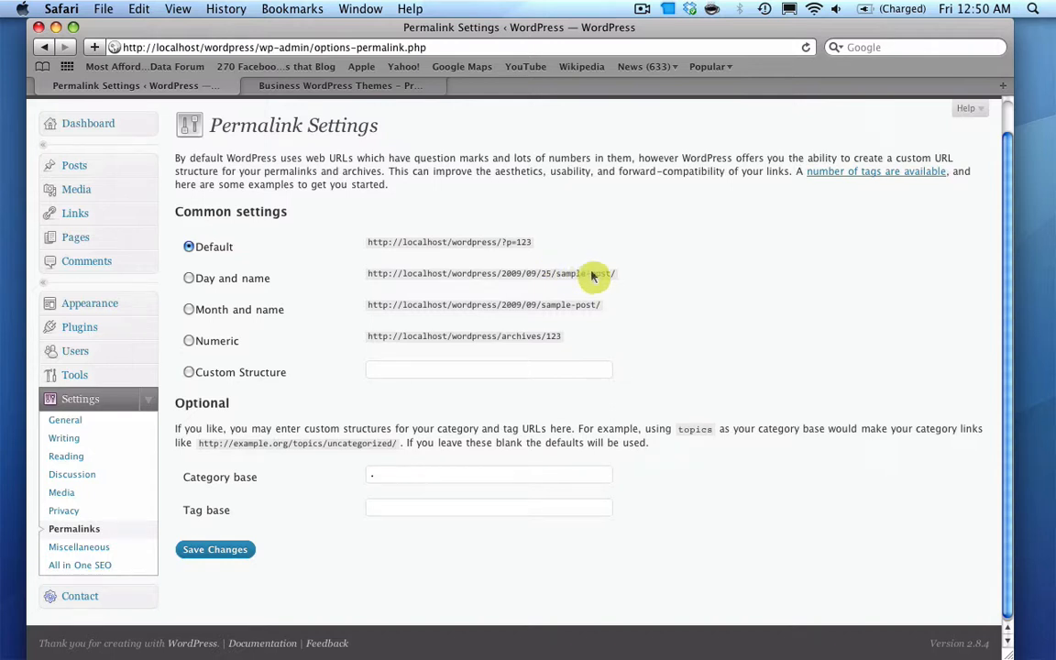
{"action": "mouse_move", "coordinate": [569, 279]}
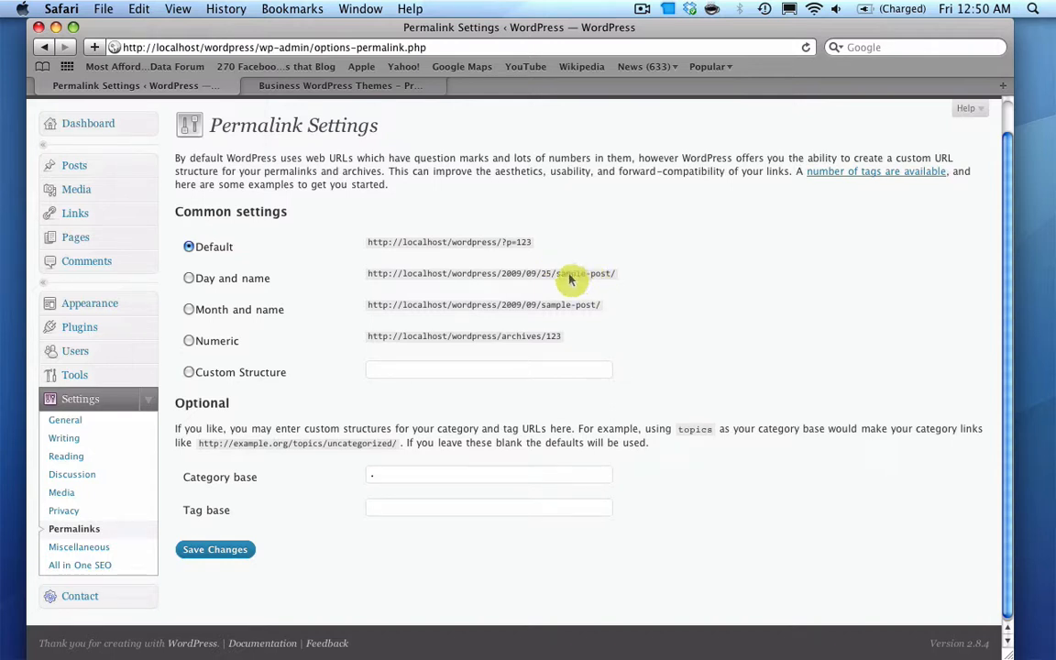
{"action": "mouse_move", "coordinate": [539, 301]}
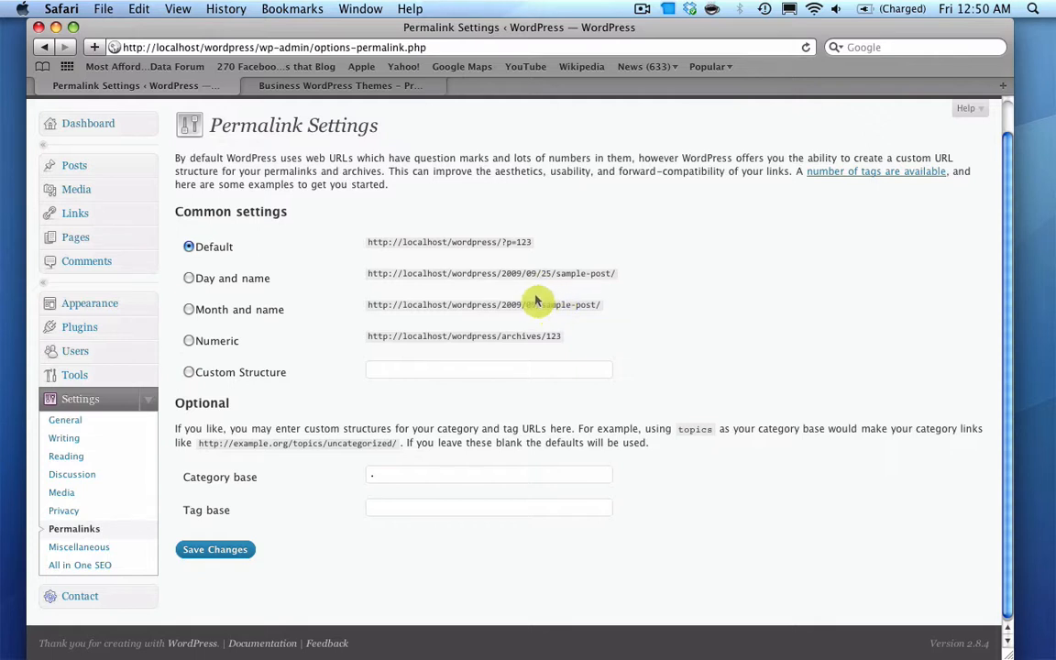
{"action": "mouse_move", "coordinate": [521, 305]}
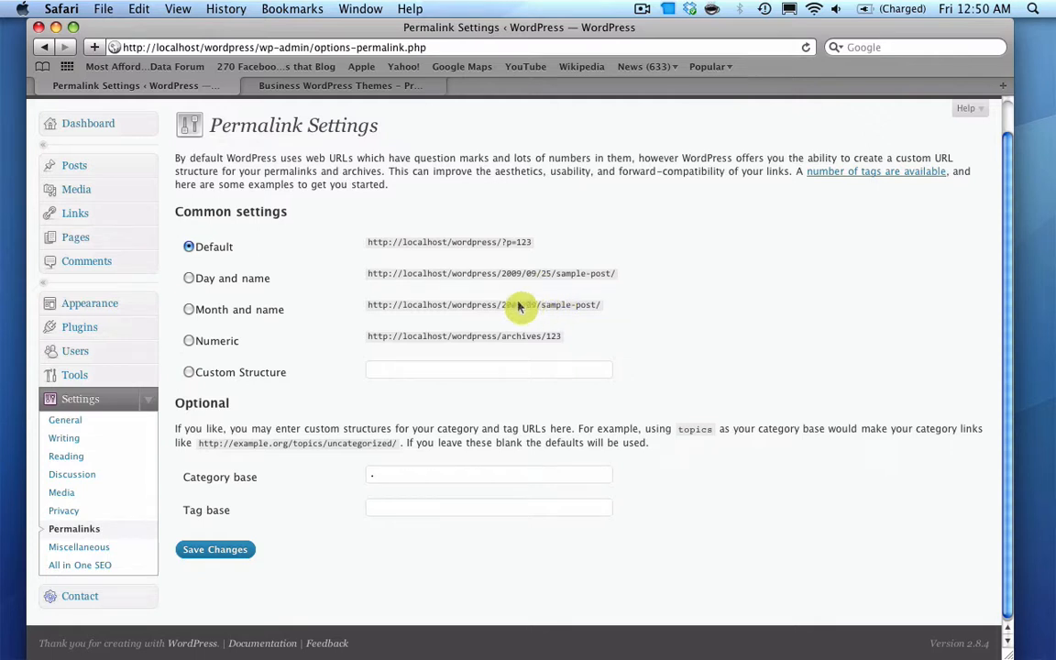
{"action": "mouse_move", "coordinate": [567, 309]}
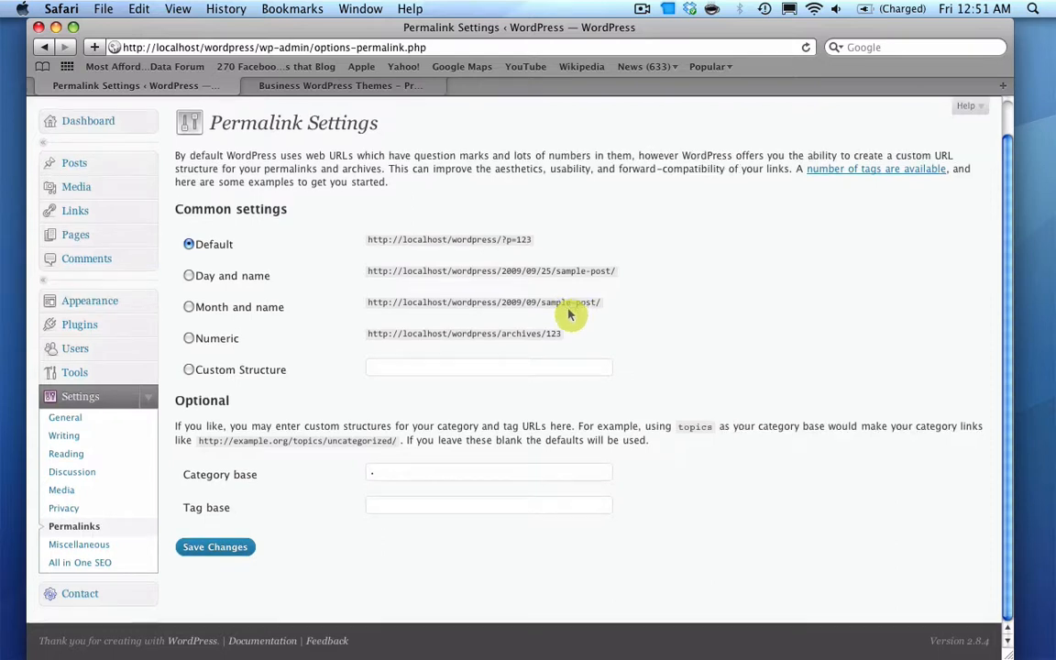
{"action": "mouse_move", "coordinate": [231, 353]}
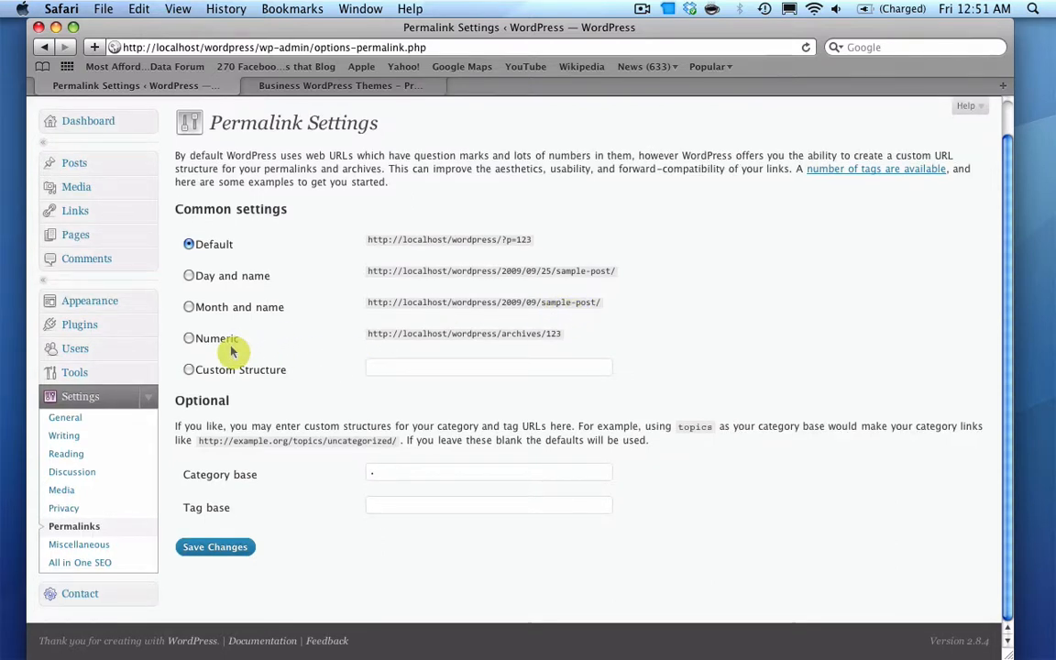
{"action": "mouse_move", "coordinate": [304, 346]}
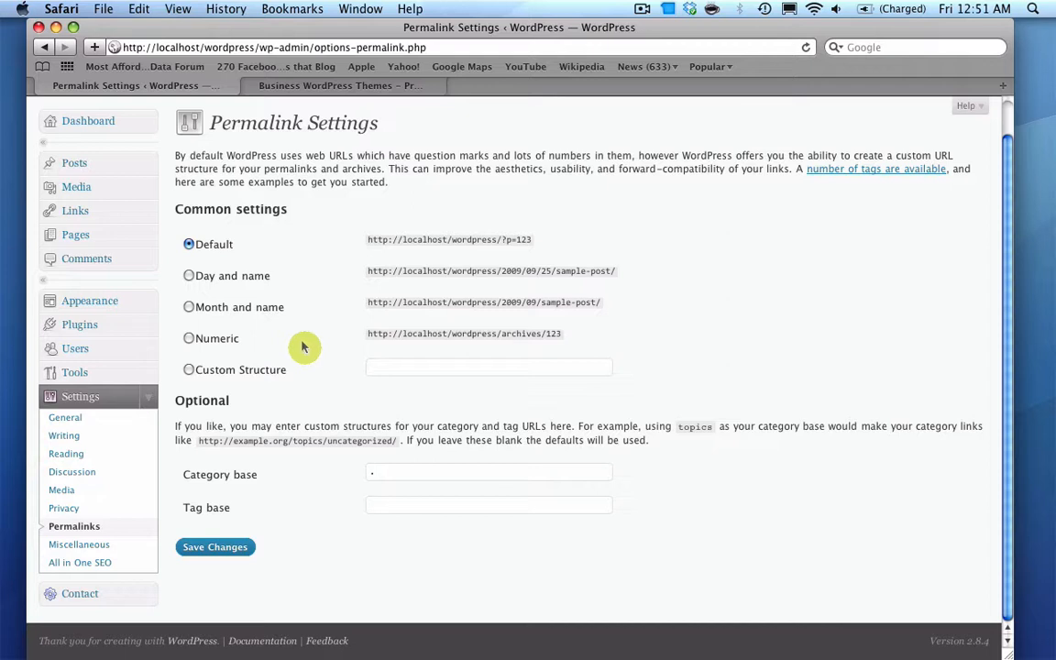
{"action": "mouse_move", "coordinate": [211, 393]}
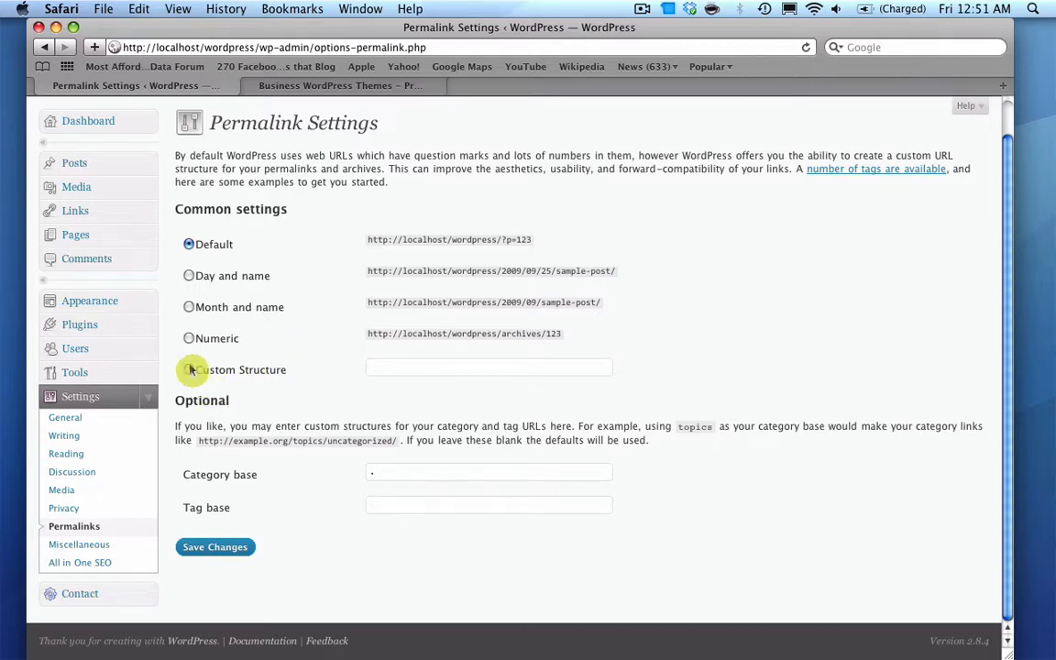
{"action": "left_click", "coordinate": [189, 371]}
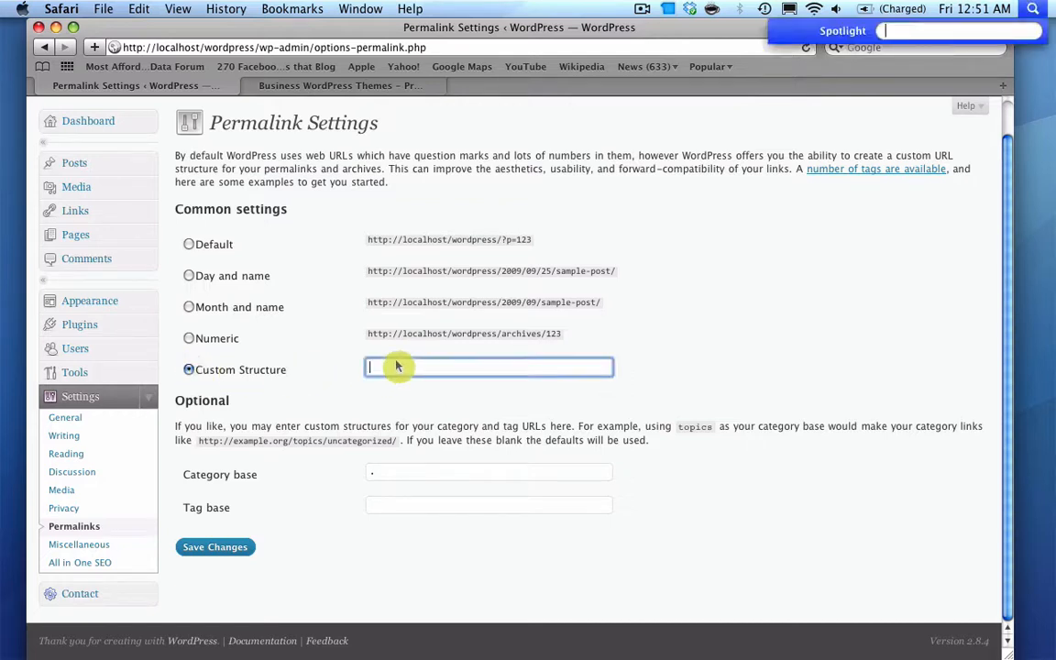
{"action": "type", "text": "/%postname%-%post_id%/"}
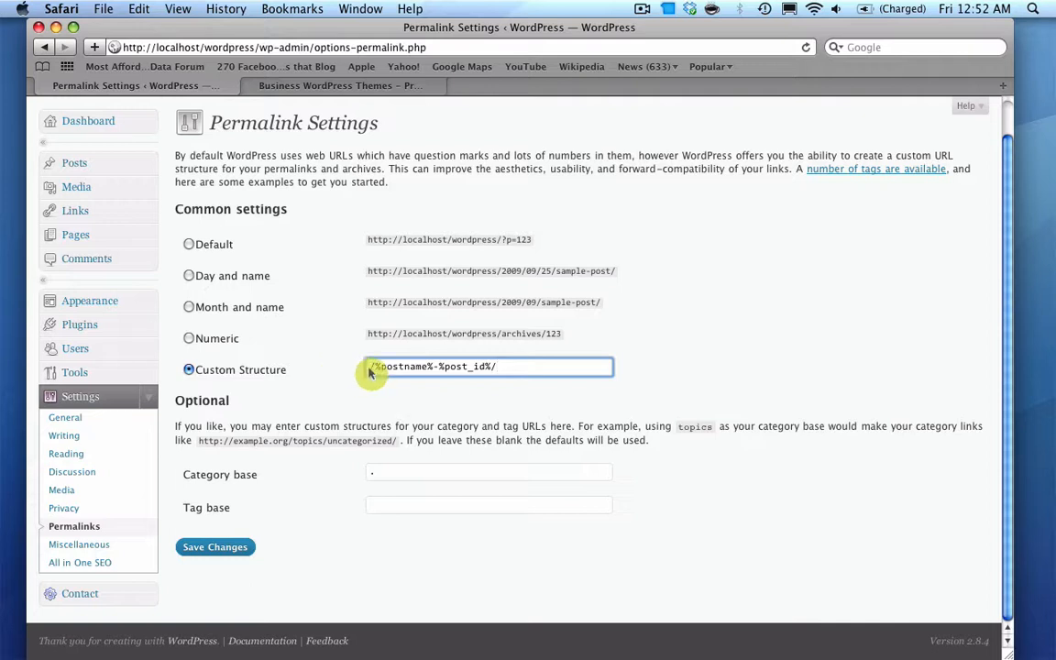
{"action": "mouse_move", "coordinate": [480, 367]}
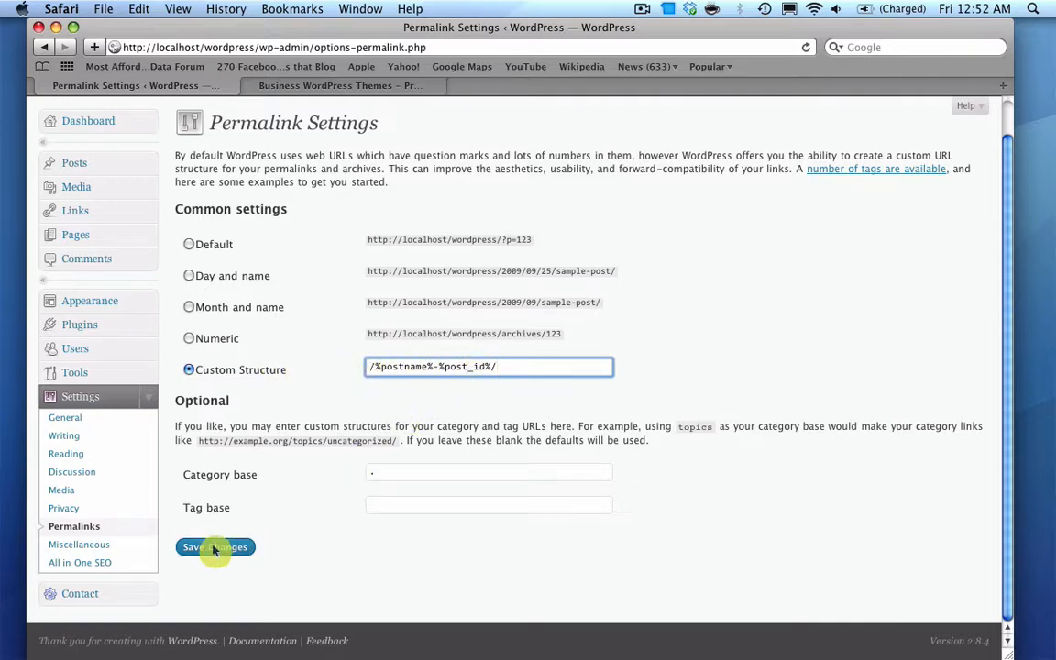
Step: Save the /%postname%-%post_id%/ structure and switch to the live site's front page tab
{"action": "left_click", "coordinate": [215, 547]}
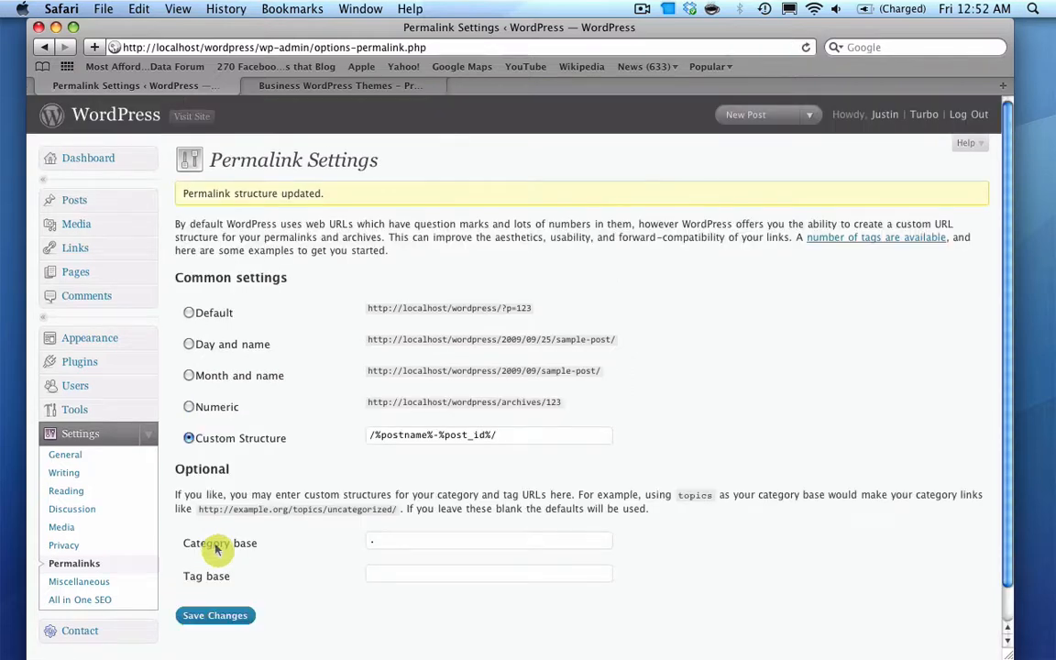
{"action": "left_click", "coordinate": [339, 86]}
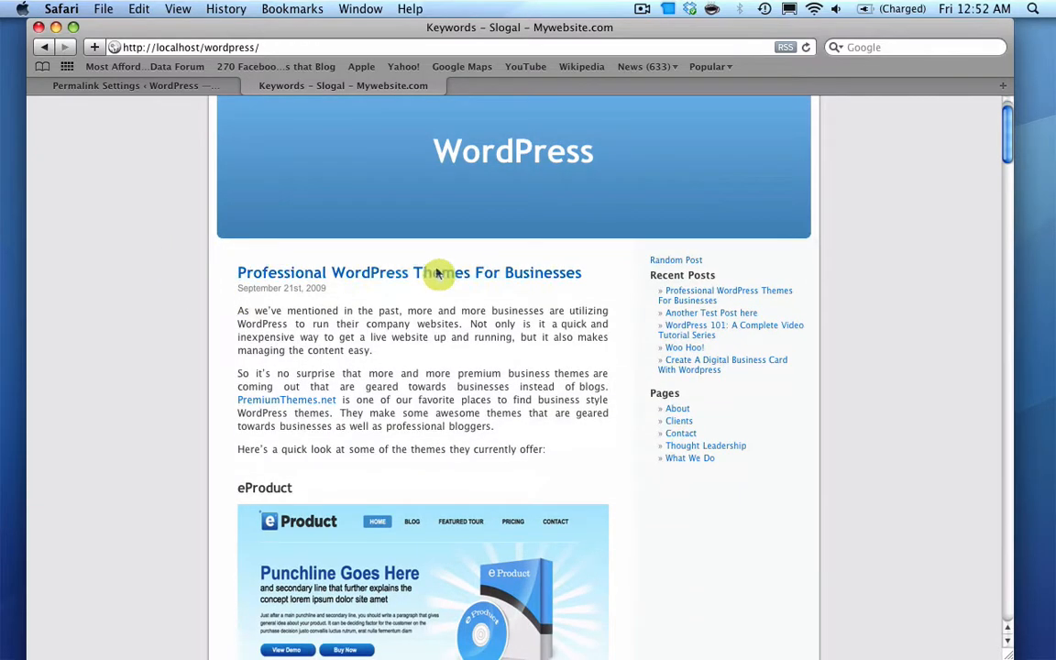
Step: Confirm the post now loads at business-wordpress-themes-2062/ with its post name and ID
{"action": "left_click", "coordinate": [409, 271]}
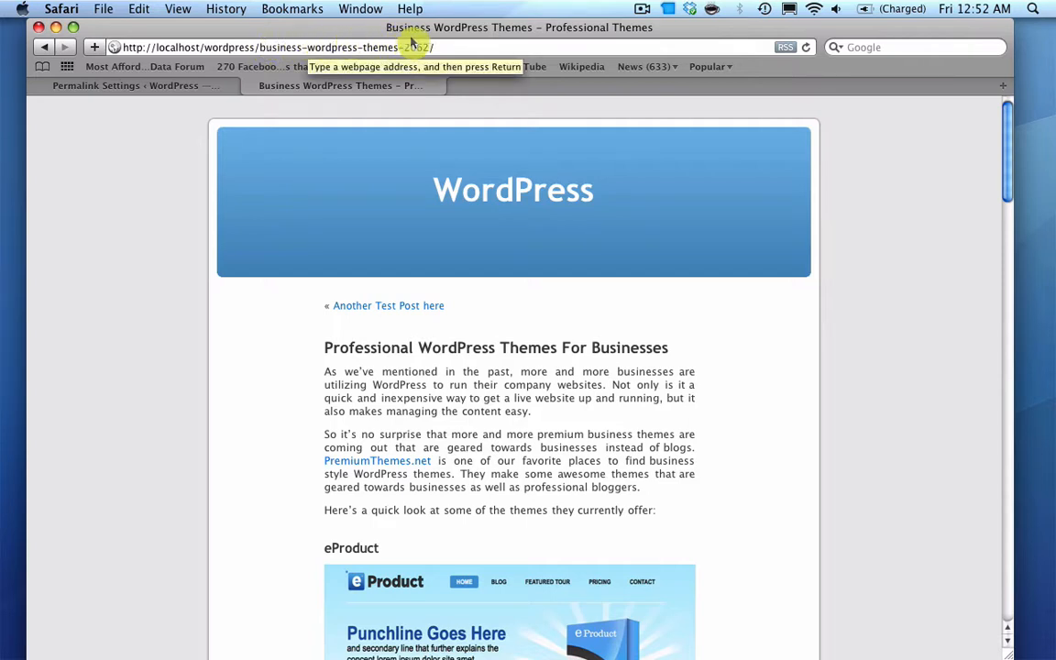
{"action": "mouse_move", "coordinate": [303, 339]}
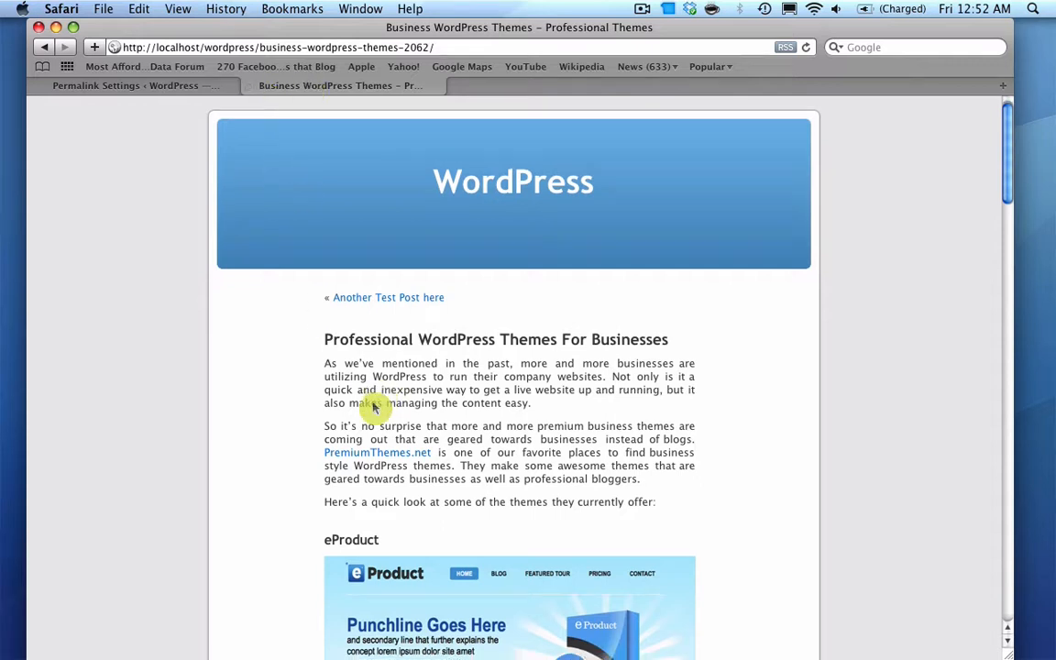
{"action": "scroll", "scroll_direction": "up", "scroll_amount": 3}
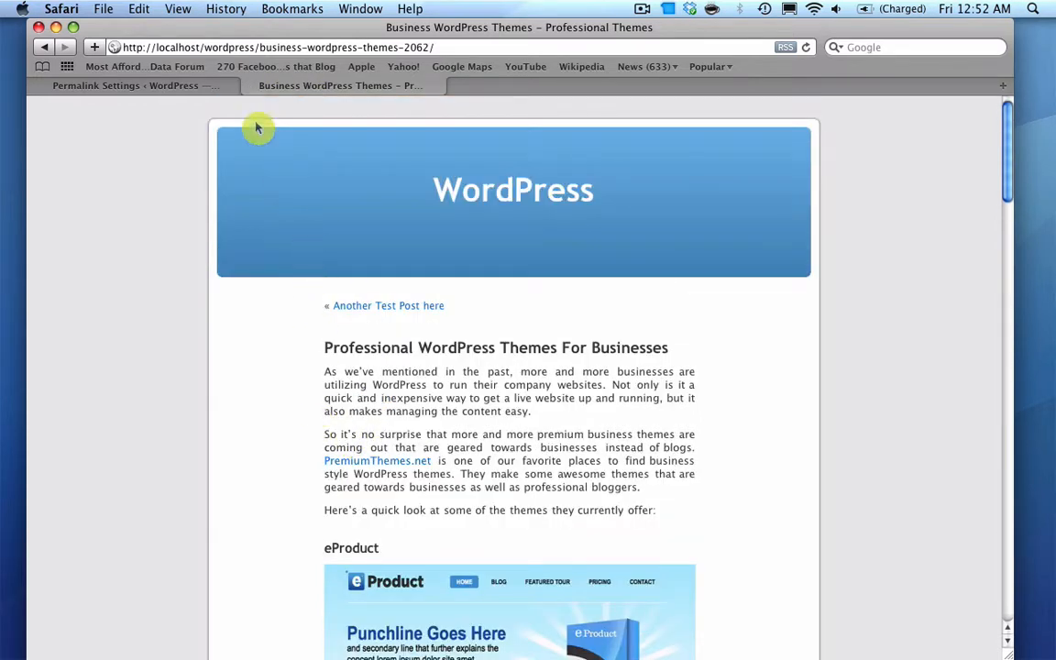
{"action": "scroll", "scroll_direction": "down", "scroll_amount": 3}
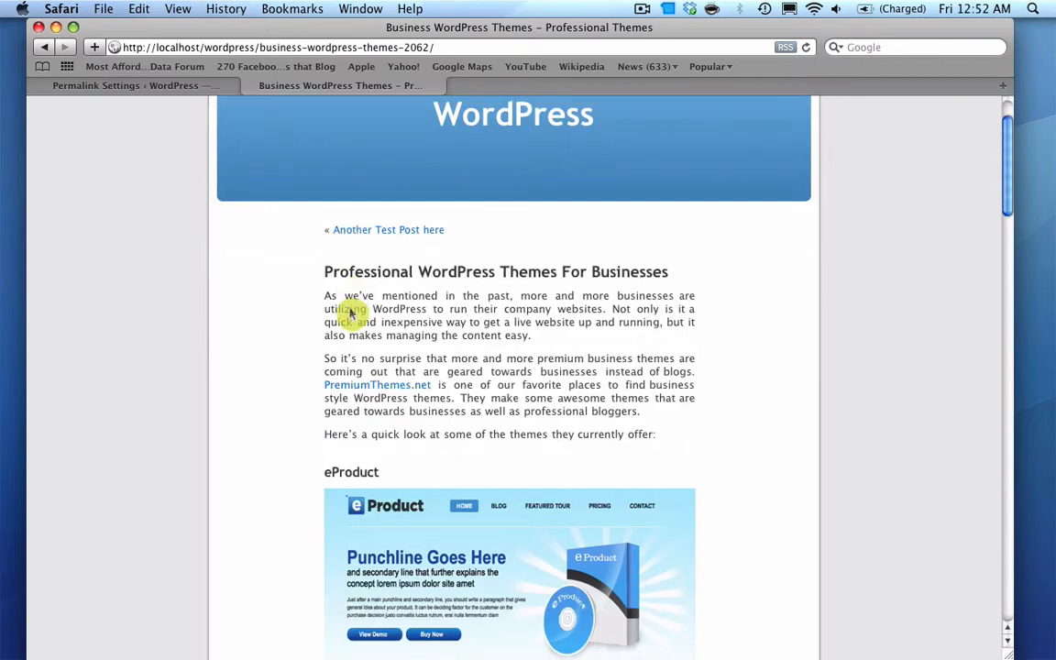
{"action": "scroll", "scroll_direction": "up", "scroll_amount": 3}
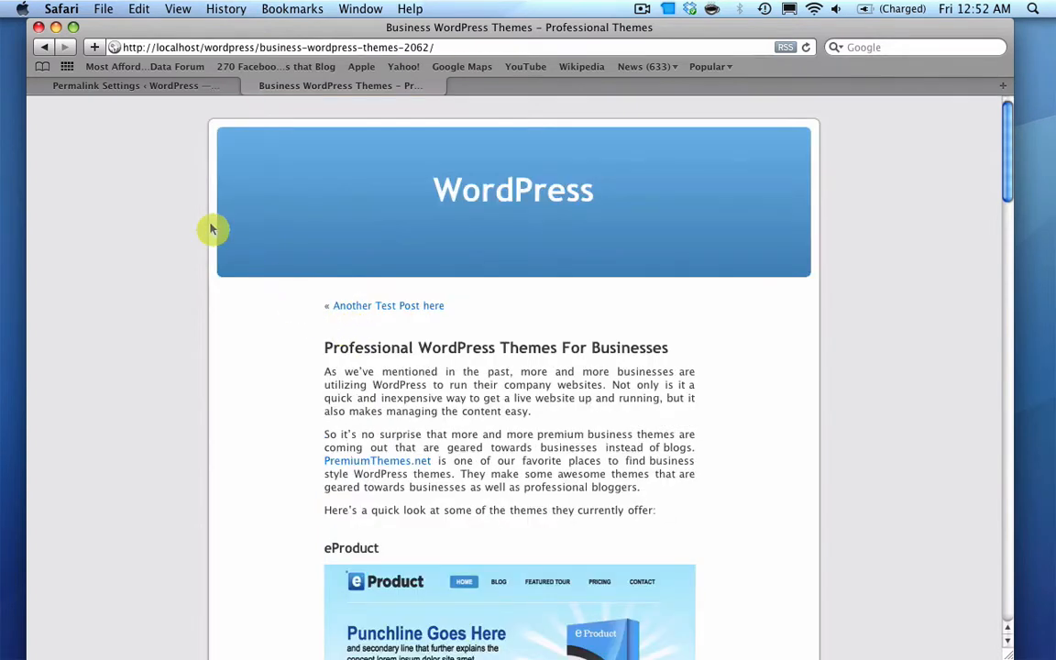
{"action": "mouse_move", "coordinate": [170, 286]}
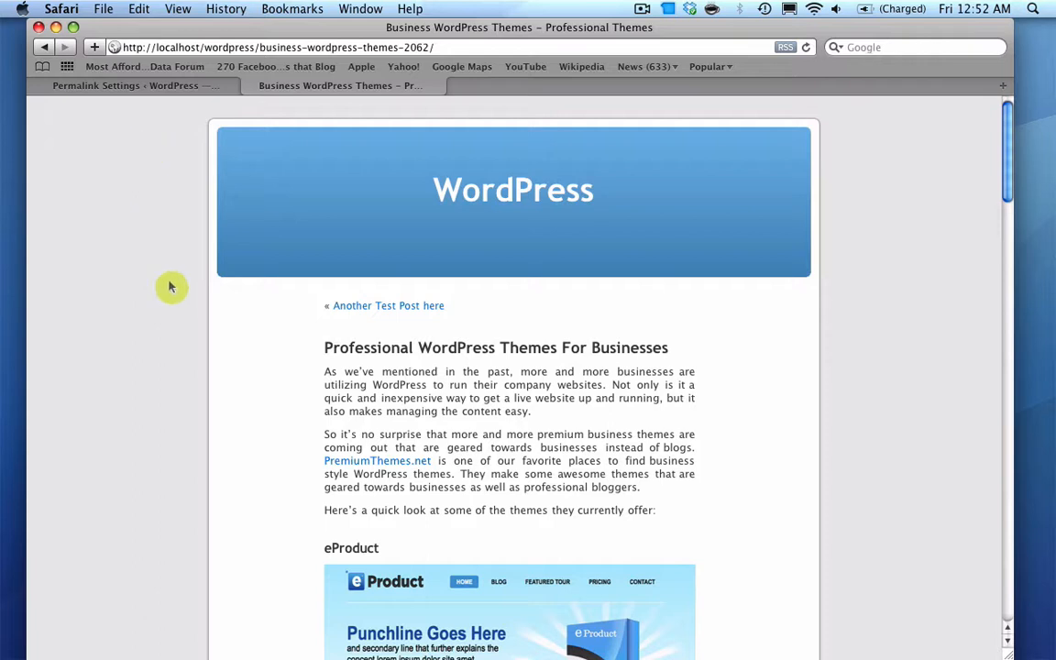
{"action": "mouse_move", "coordinate": [198, 367]}
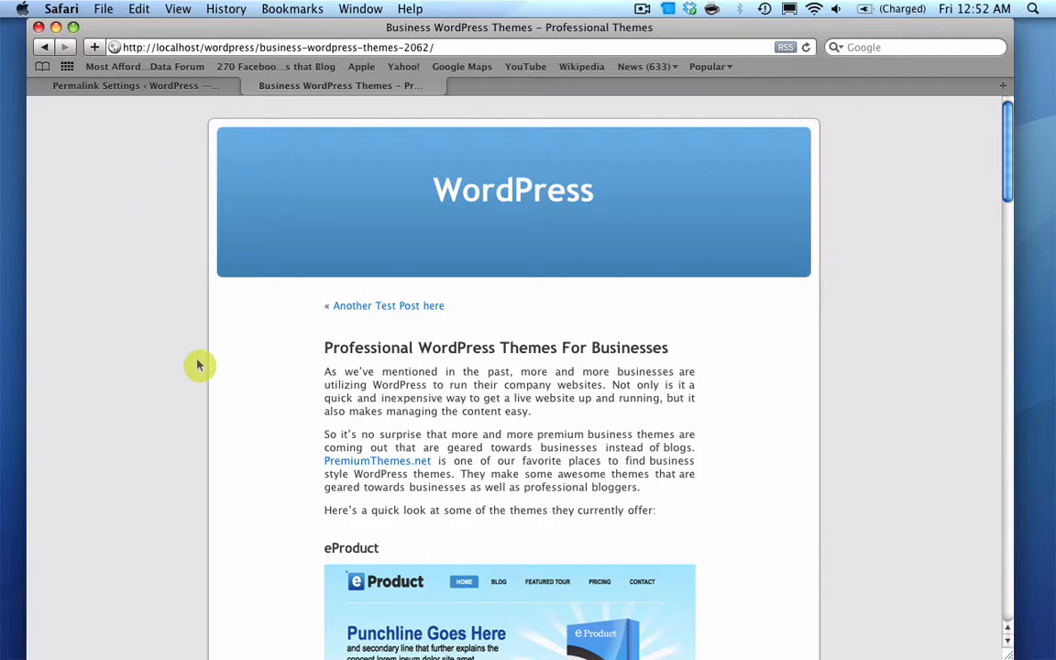
{"action": "mouse_move", "coordinate": [202, 337]}
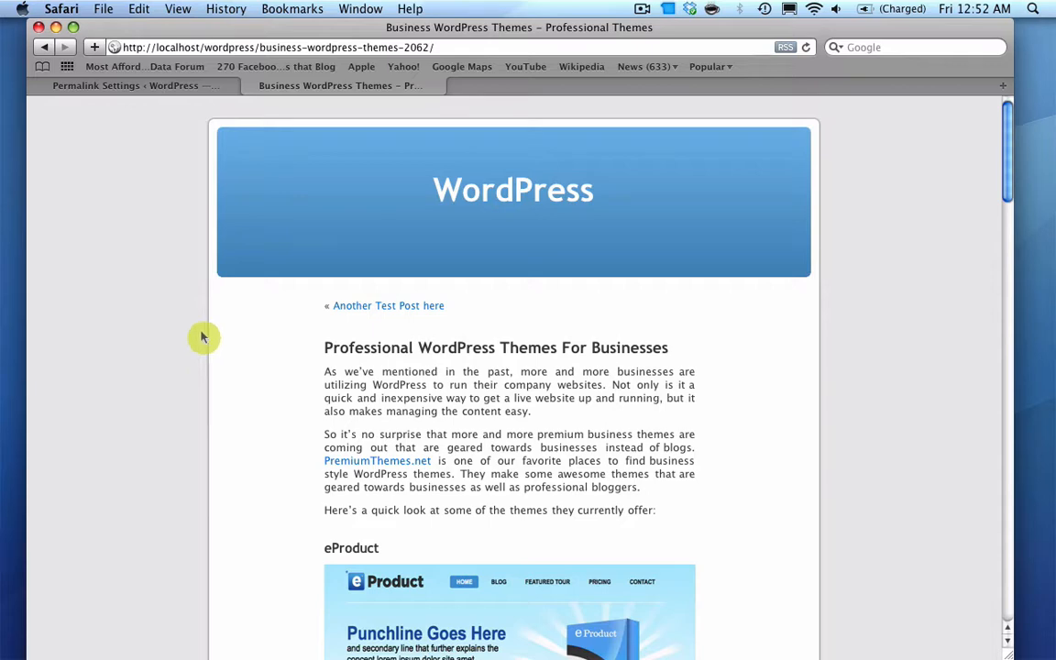
{"action": "mouse_move", "coordinate": [118, 88]}
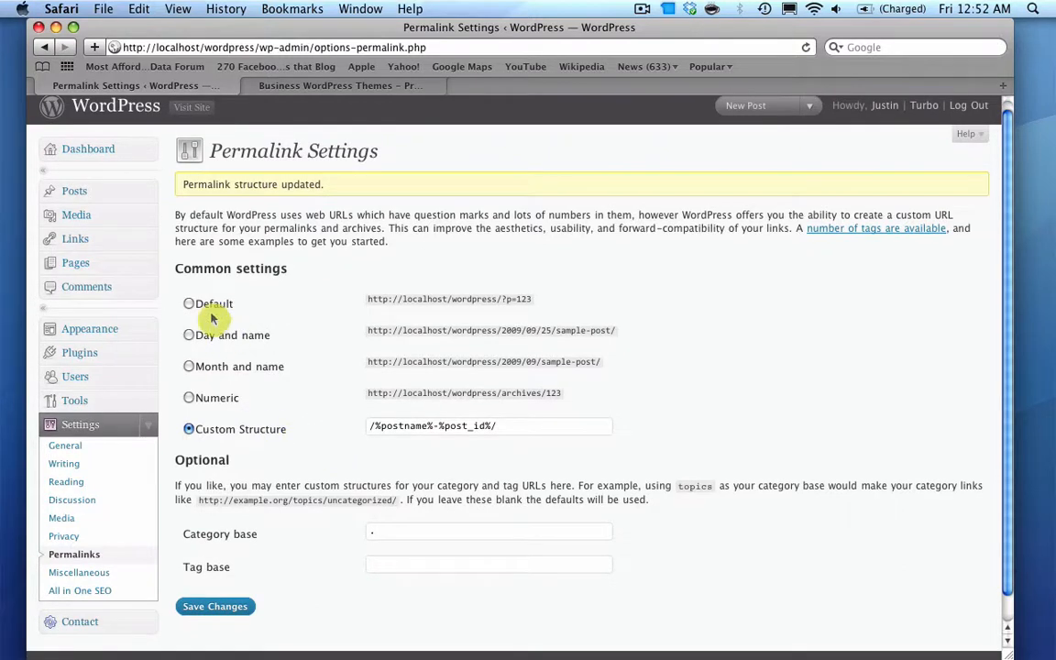
{"action": "mouse_move", "coordinate": [400, 425]}
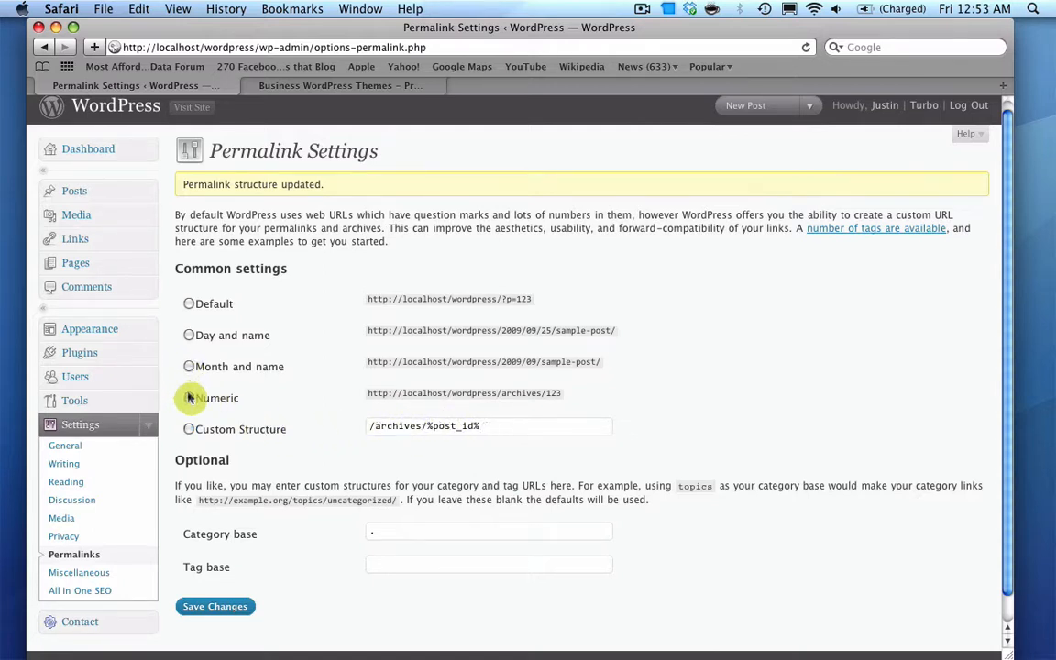
{"action": "left_click", "coordinate": [188, 394]}
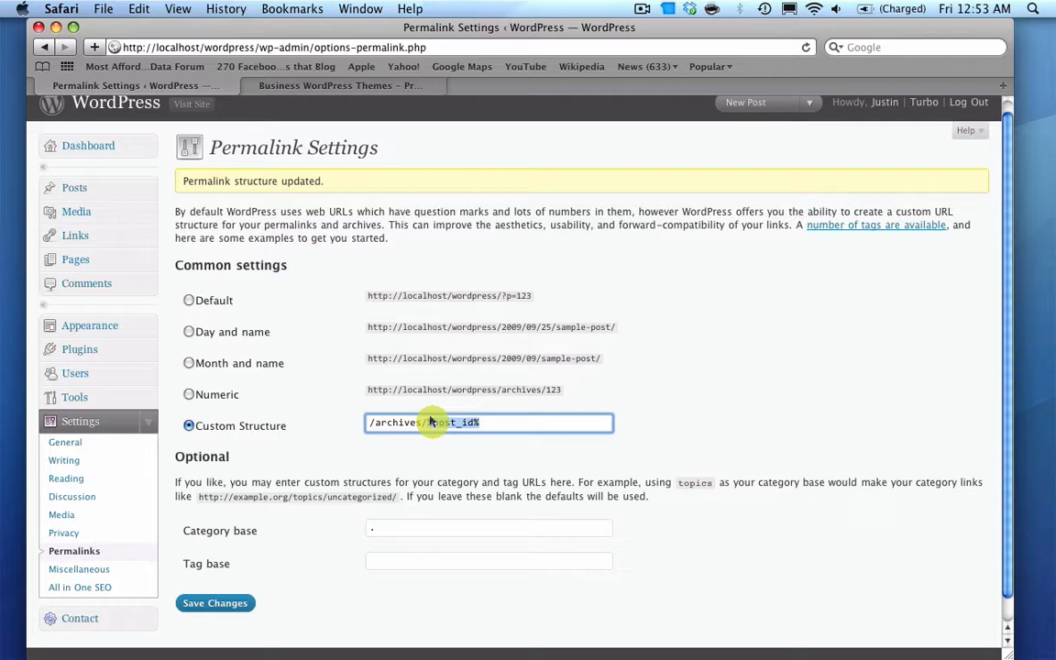
{"action": "right_click", "coordinate": [431, 422]}
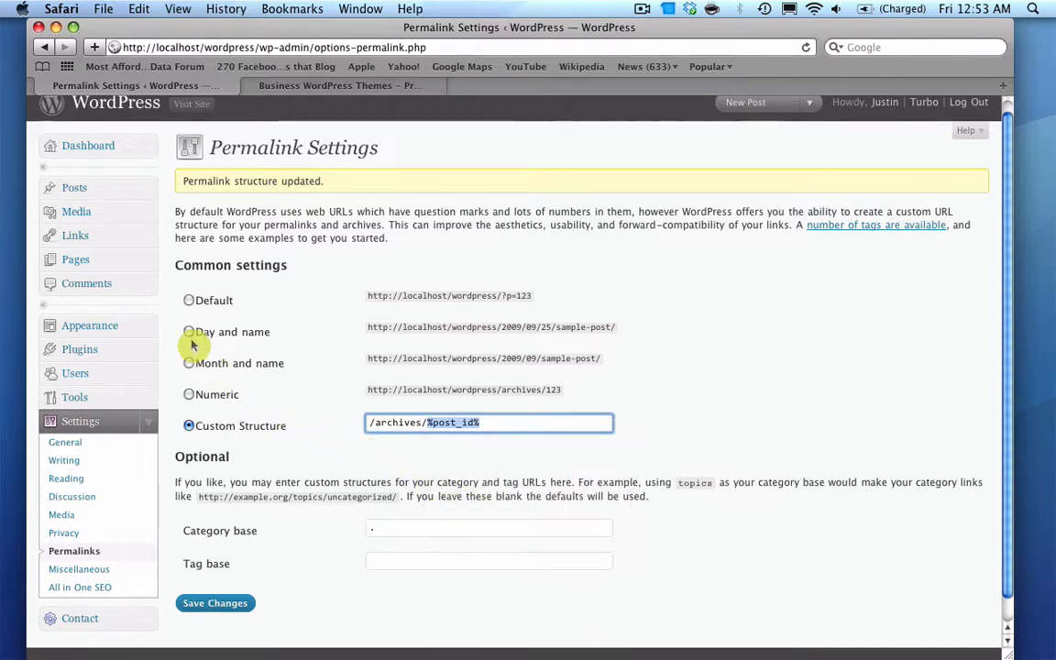
{"action": "left_click", "coordinate": [189, 330]}
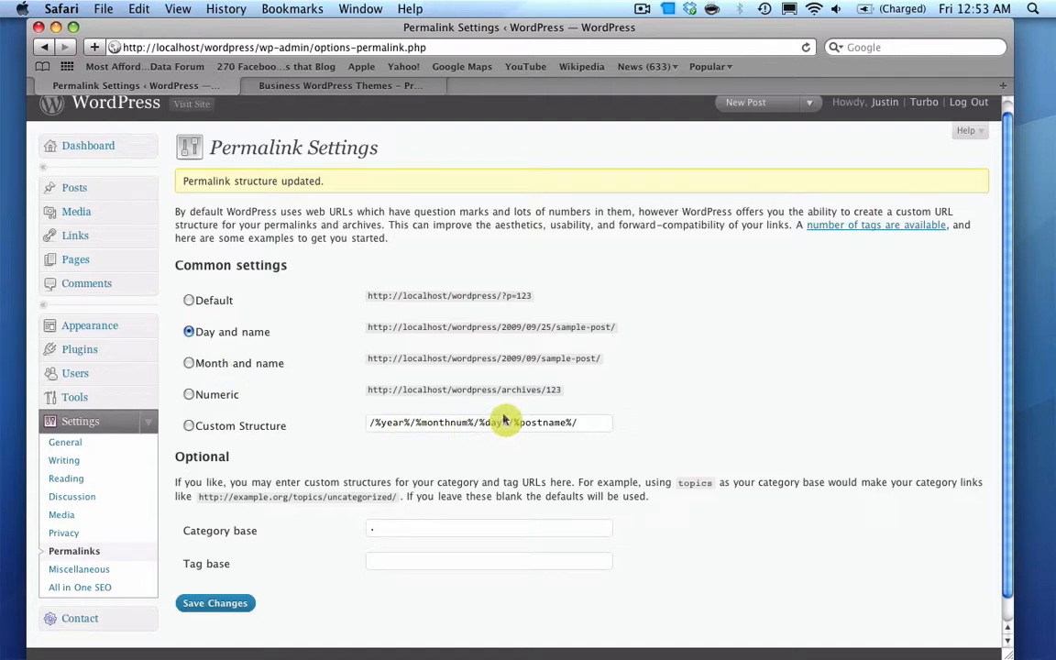
{"action": "left_click", "coordinate": [189, 426]}
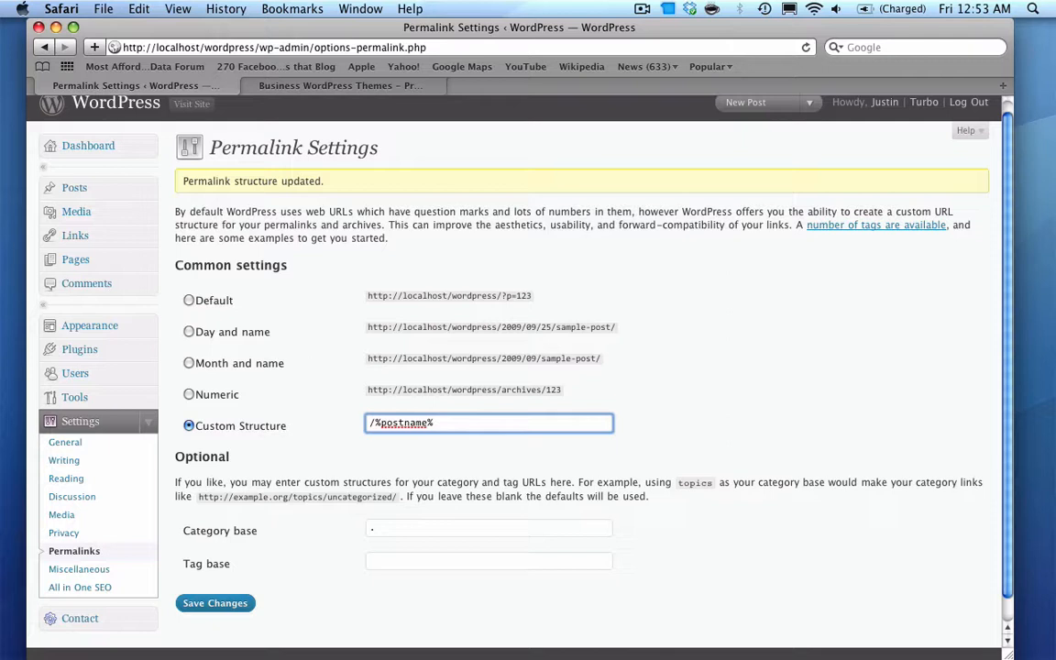
{"action": "type", "text": "-%post_id%/"}
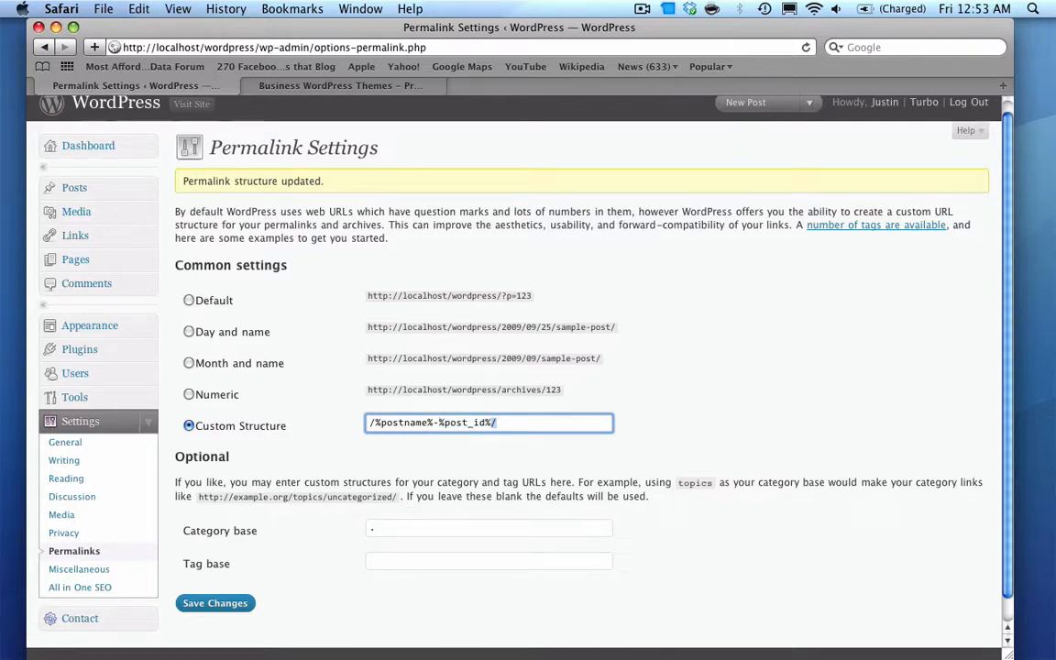
{"action": "mouse_move", "coordinate": [400, 445]}
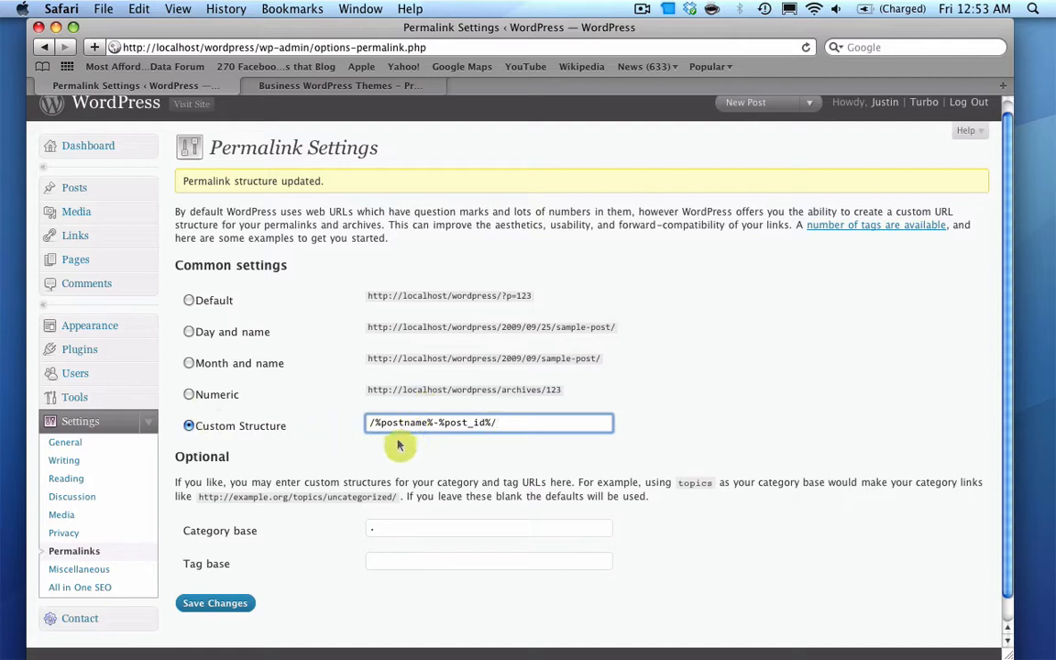
{"action": "scroll", "scroll_direction": "down", "scroll_amount": 3}
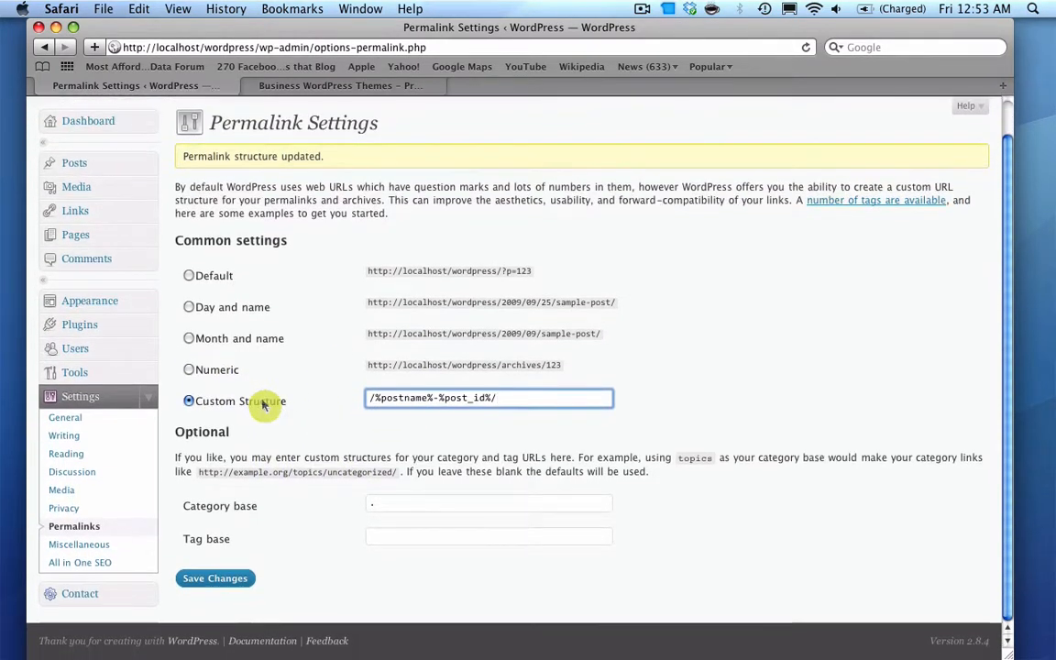
{"action": "mouse_move", "coordinate": [285, 510]}
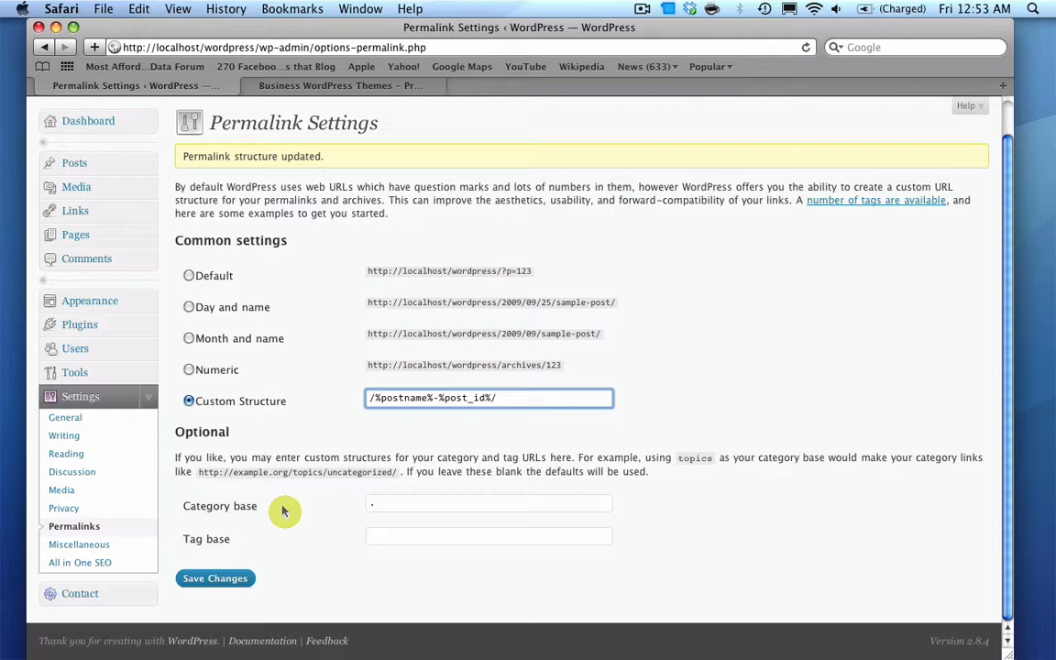
{"action": "mouse_move", "coordinate": [308, 517]}
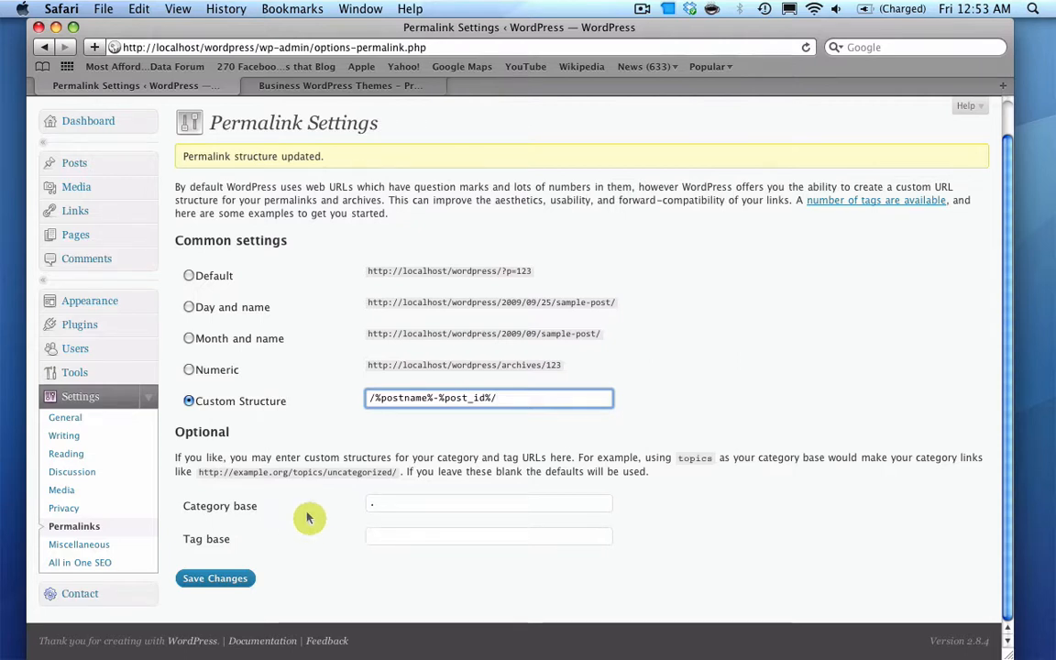
{"action": "mouse_move", "coordinate": [286, 472]}
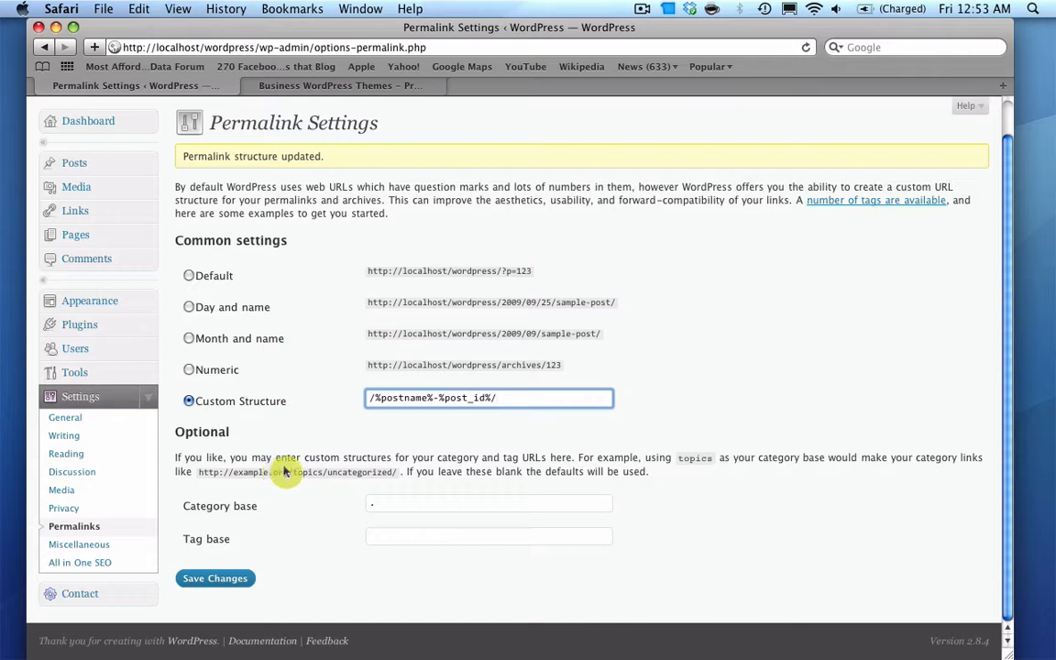
{"action": "mouse_move", "coordinate": [266, 484]}
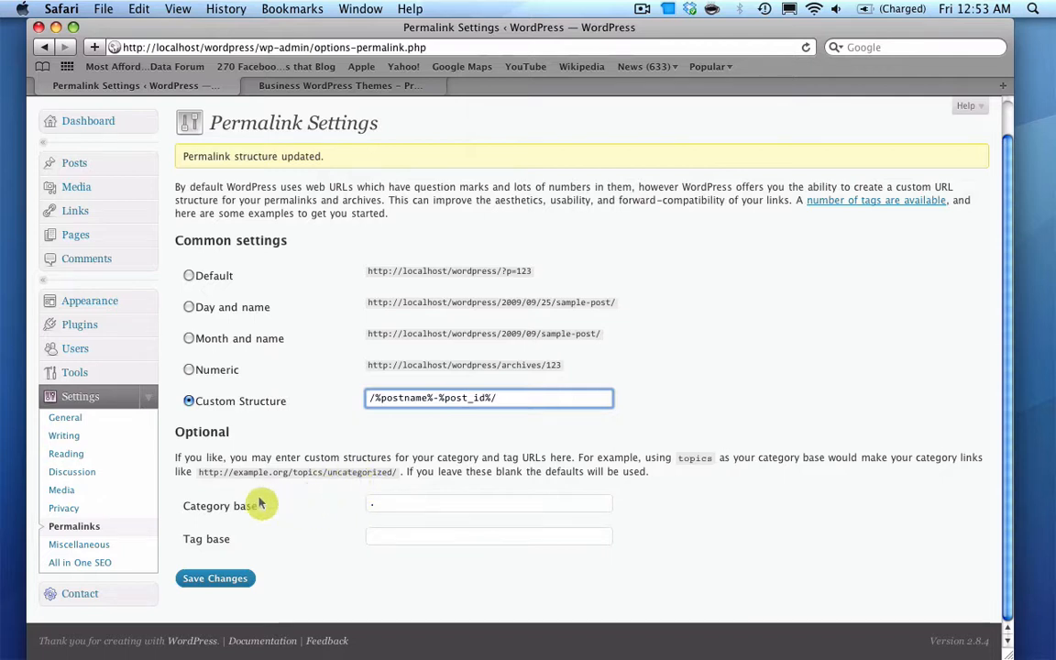
{"action": "mouse_move", "coordinate": [242, 531]}
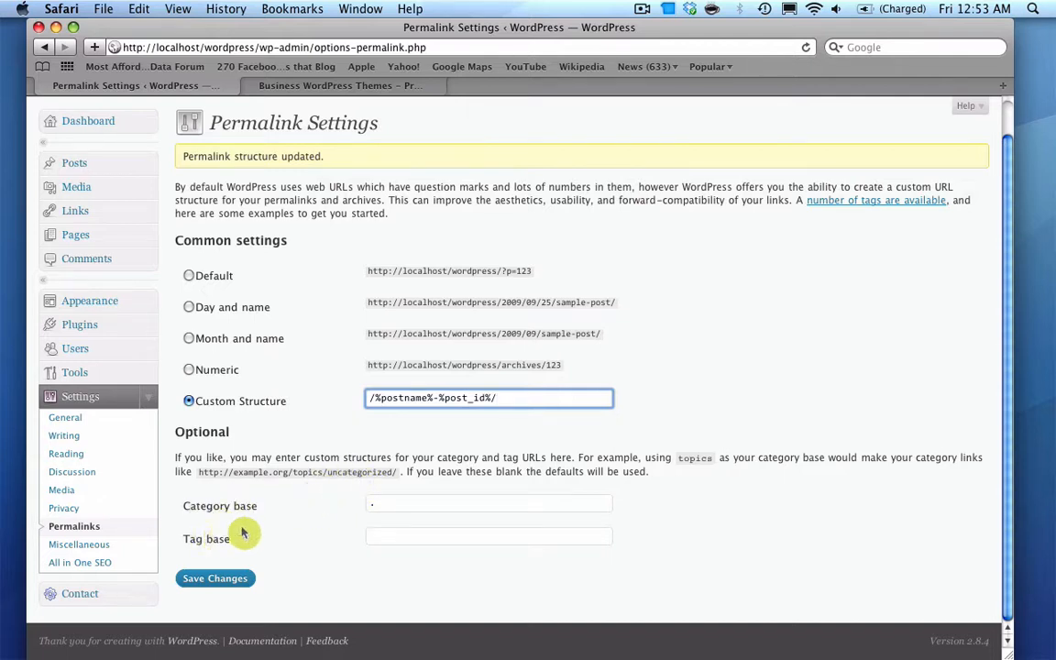
{"action": "mouse_move", "coordinate": [222, 506]}
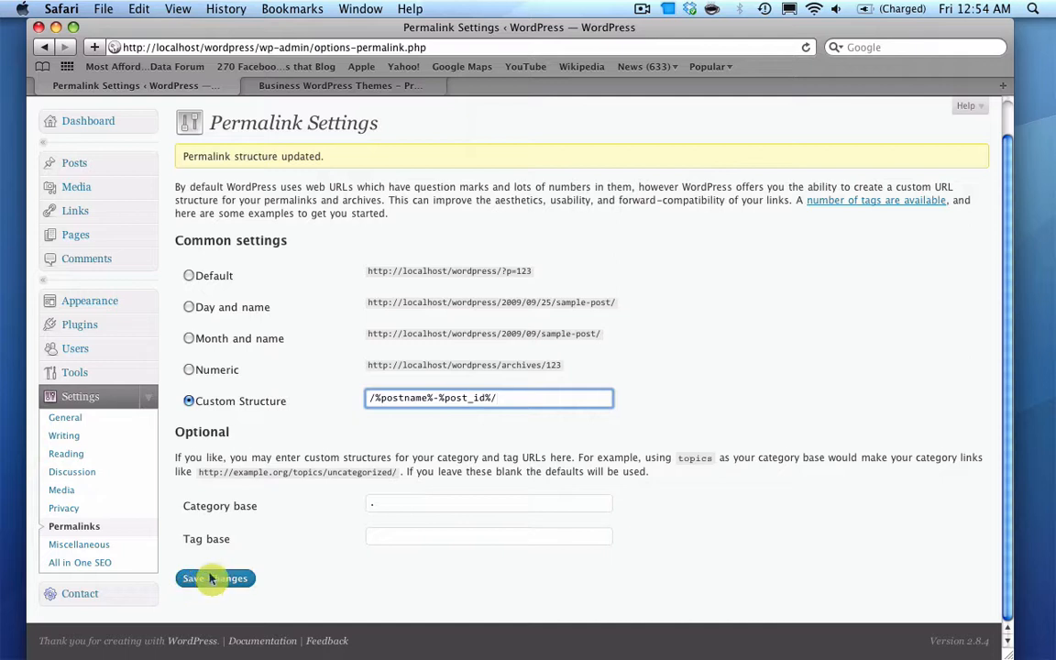
Step: Review the Permalink Settings page after saving the /%postname%-%post_id%/ structure
{"action": "scroll", "scroll_direction": "up", "scroll_amount": 3}
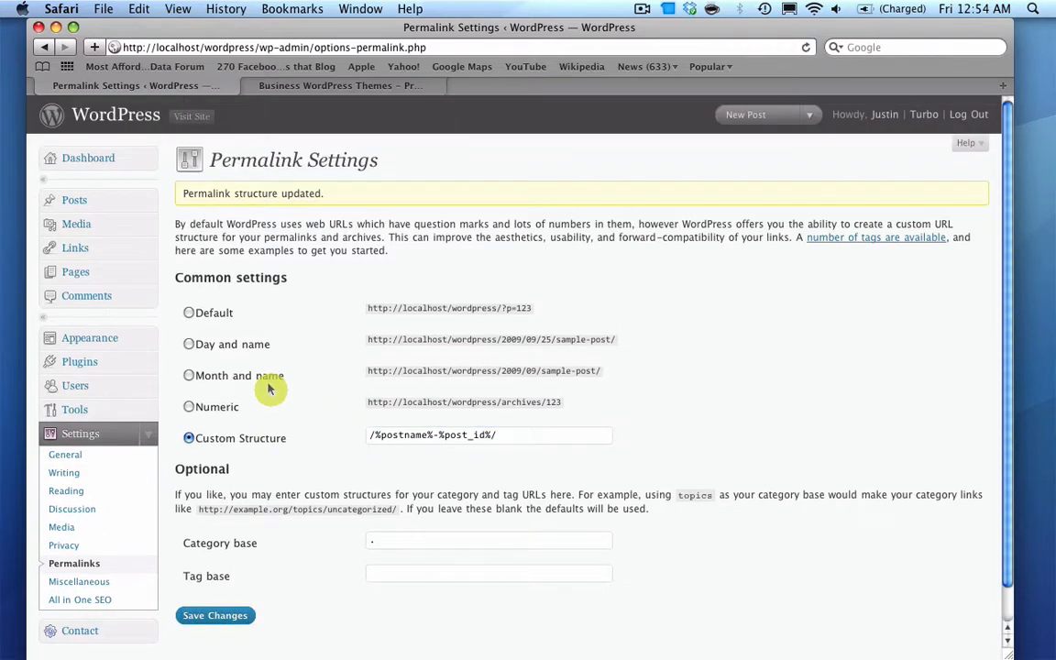
{"action": "mouse_move", "coordinate": [275, 415]}
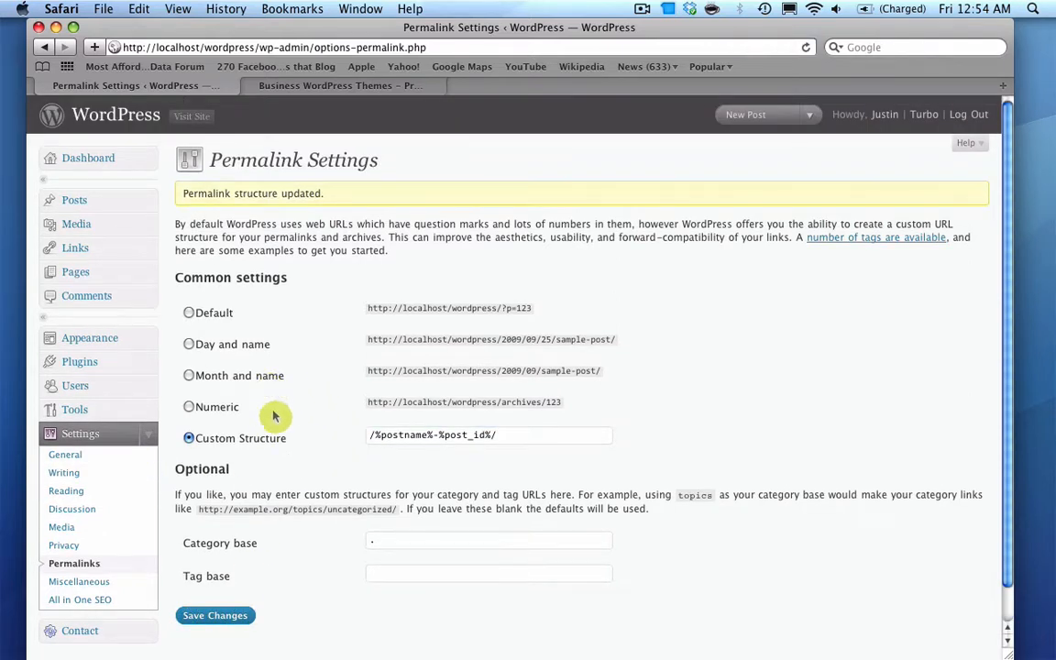
{"action": "mouse_move", "coordinate": [289, 470]}
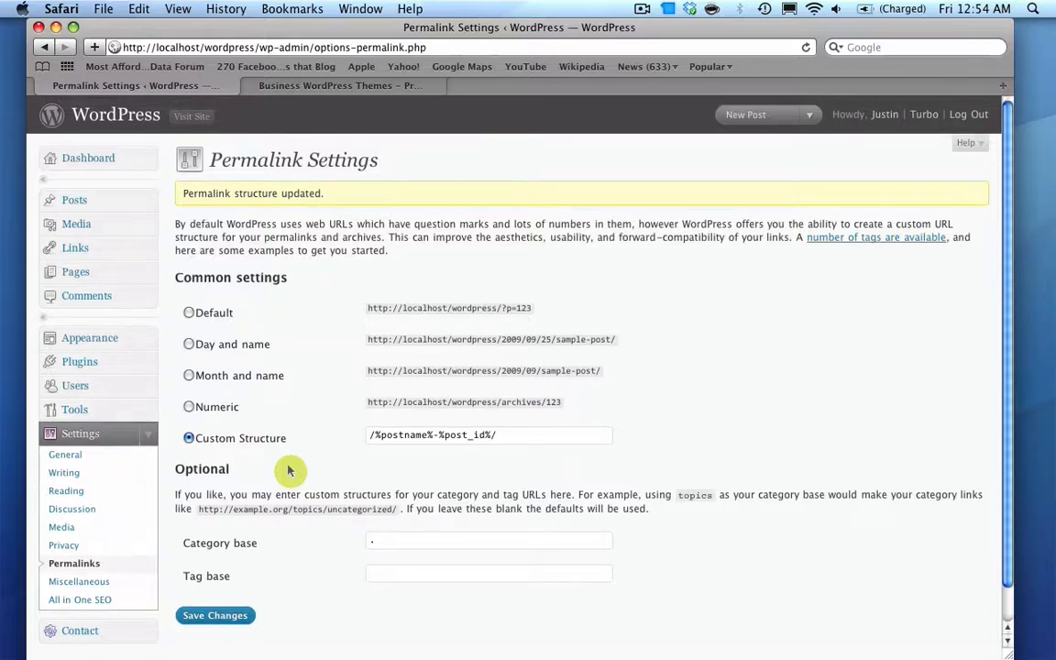